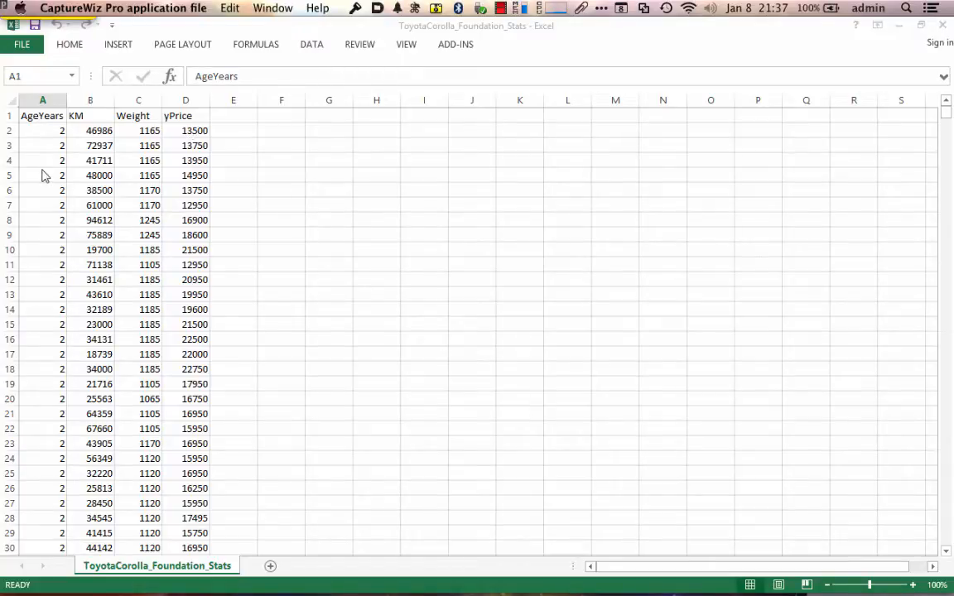
Select the AgeYears and yPrice columns and insert a plain Scatter chart
{"action": "scroll", "scroll_direction": "down", "scroll_amount": 3}
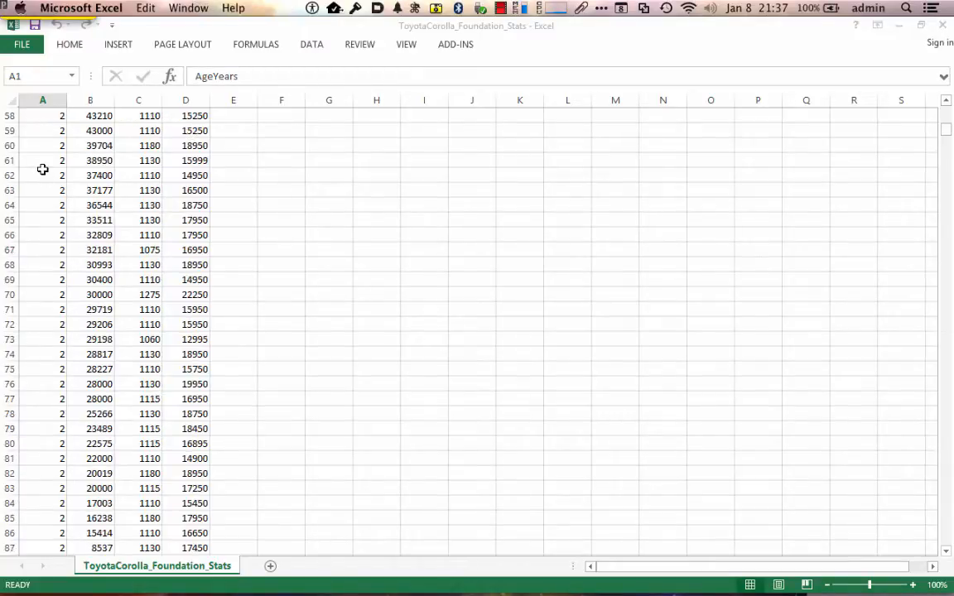
{"action": "scroll", "scroll_direction": "down", "scroll_amount": 3}
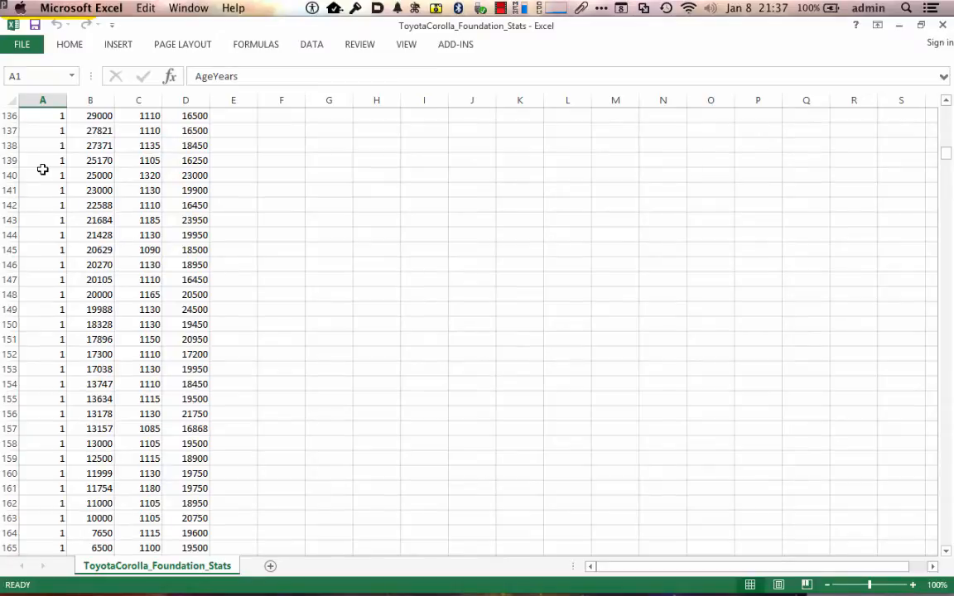
{"action": "scroll", "scroll_direction": "down", "scroll_amount": 3}
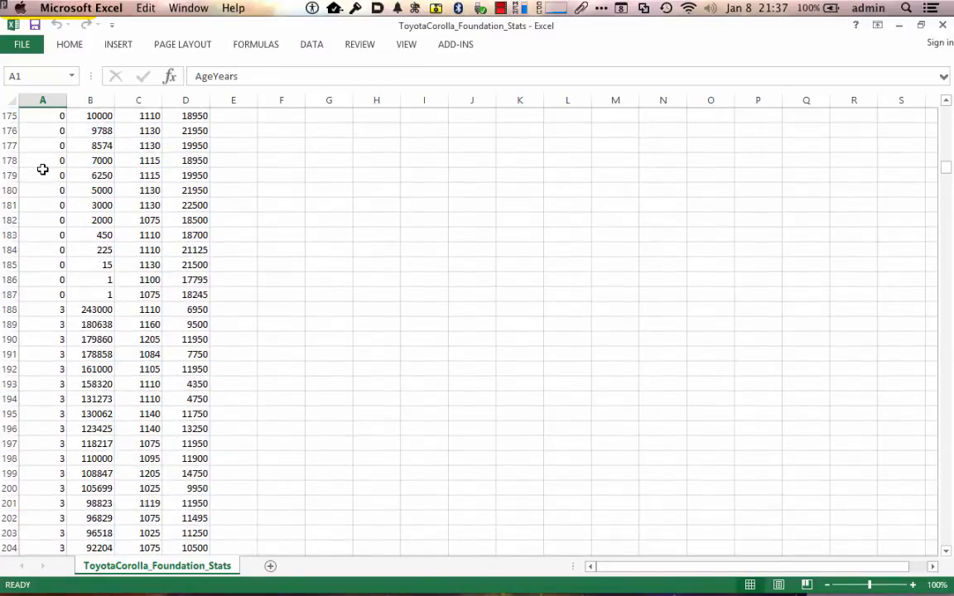
{"action": "scroll", "scroll_direction": "up", "scroll_amount": 3}
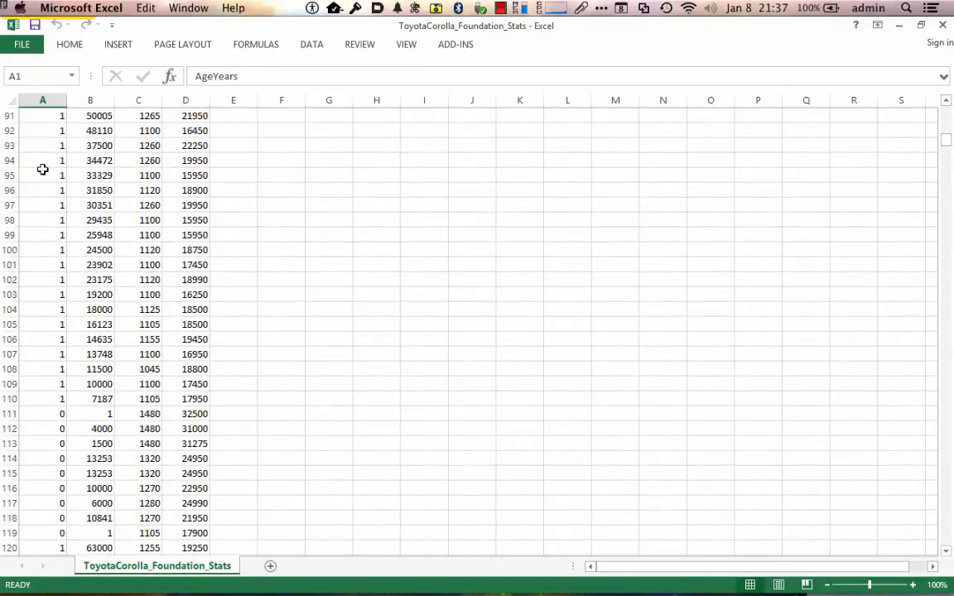
{"action": "scroll", "scroll_direction": "up", "scroll_amount": 3}
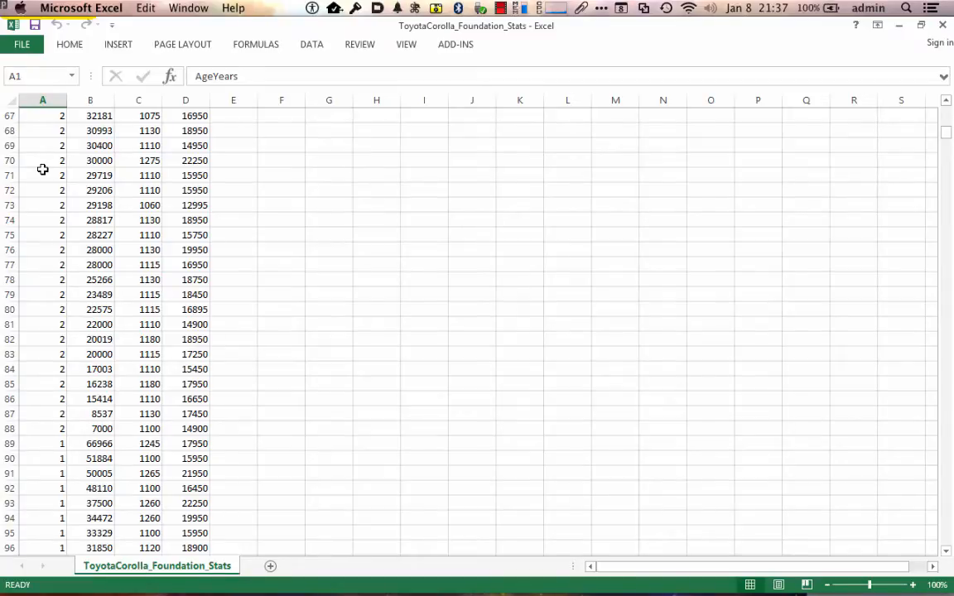
{"action": "scroll", "scroll_direction": "down", "scroll_amount": 3}
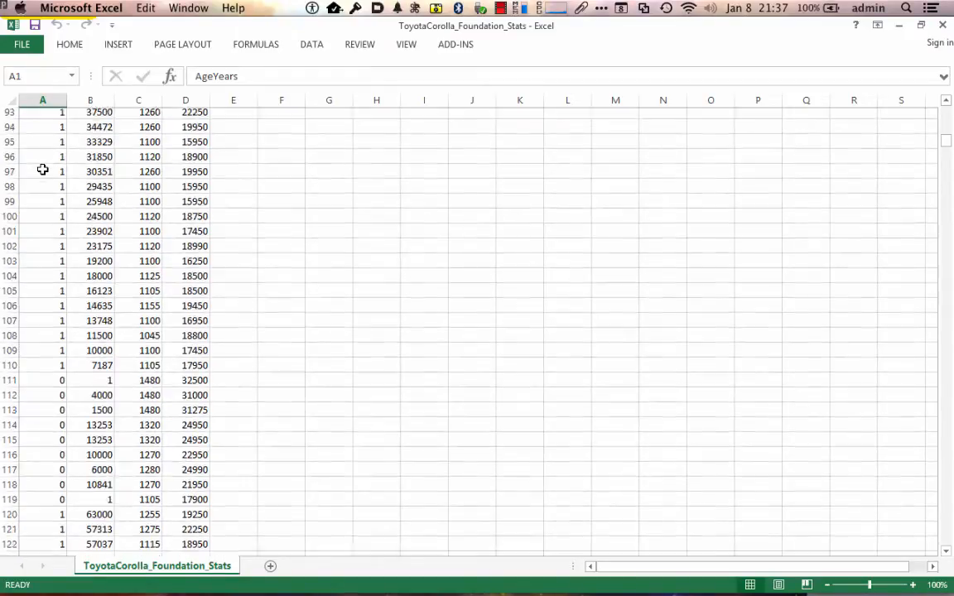
{"action": "scroll", "scroll_direction": "up", "scroll_amount": 3}
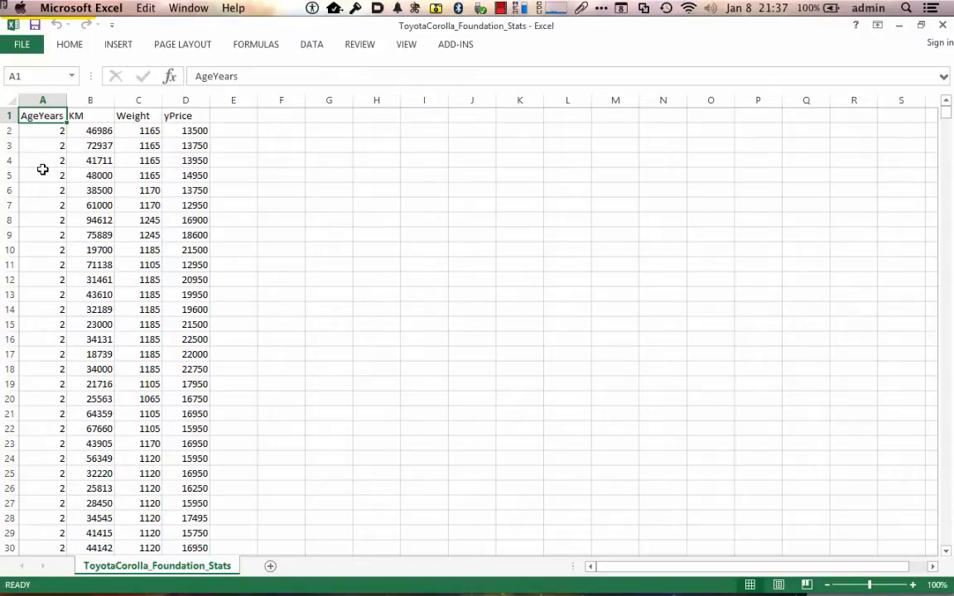
{"action": "left_click", "coordinate": [43, 99]}
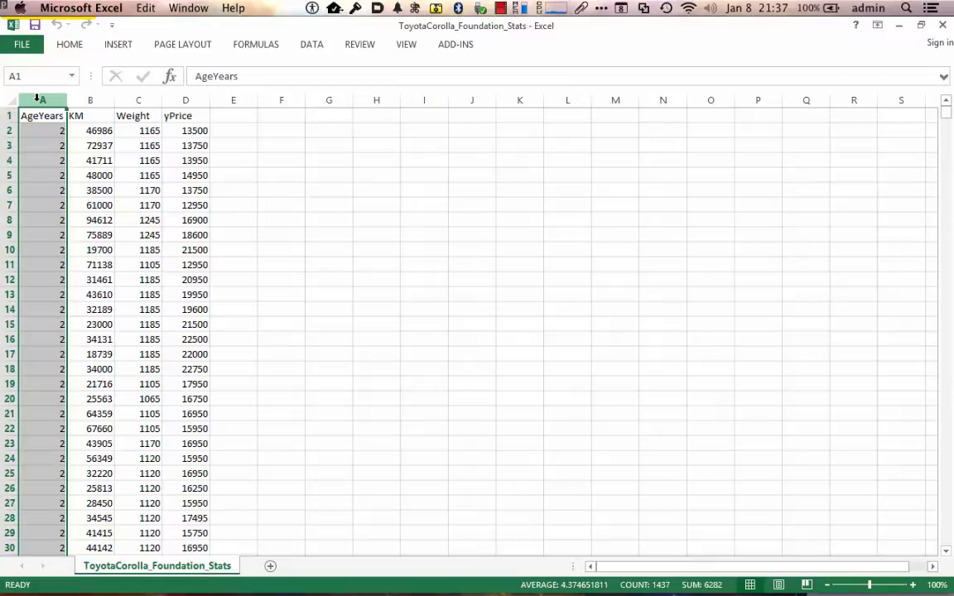
{"action": "left_click", "coordinate": [185, 100]}
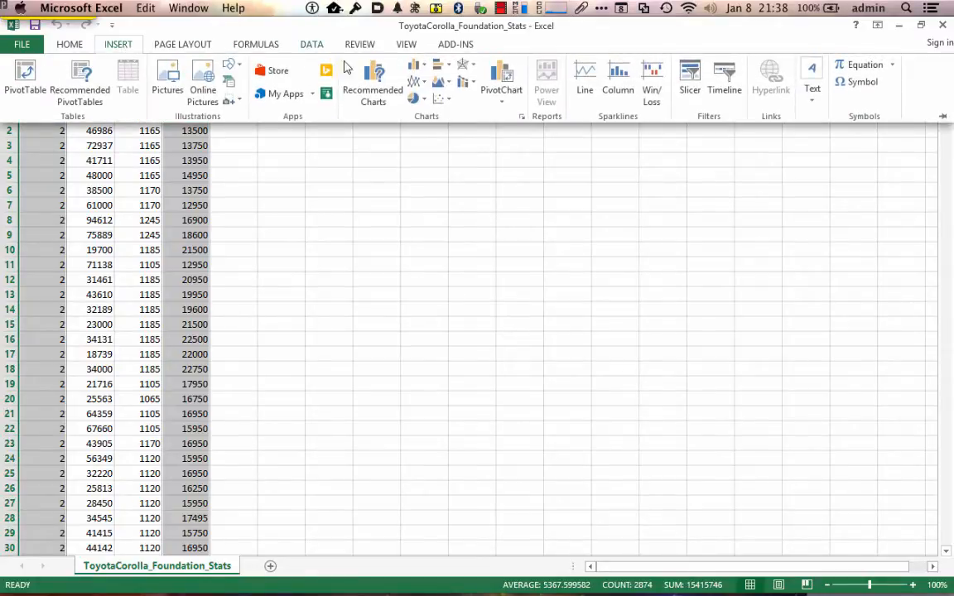
{"action": "left_click", "coordinate": [441, 100]}
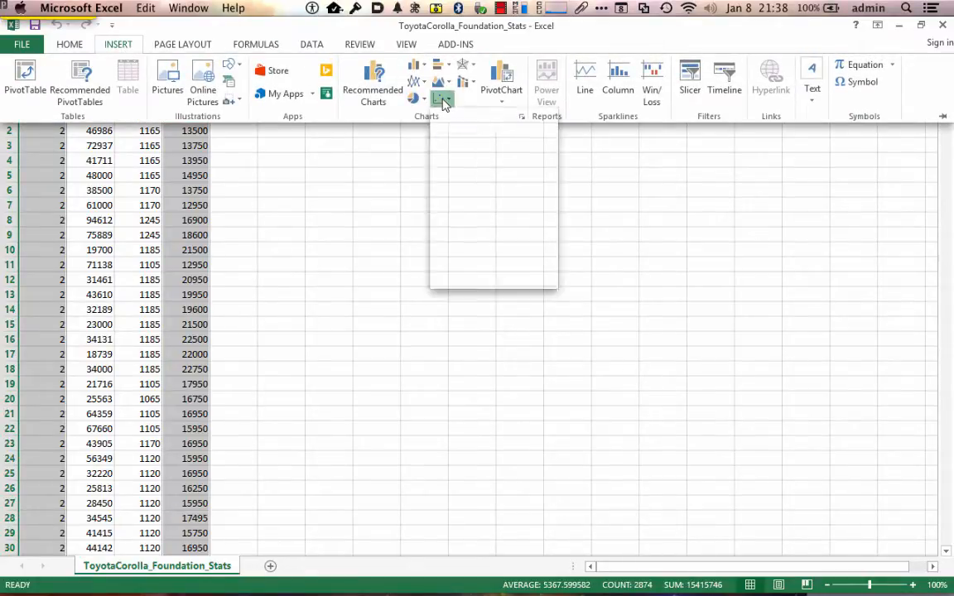
{"action": "left_click", "coordinate": [442, 97]}
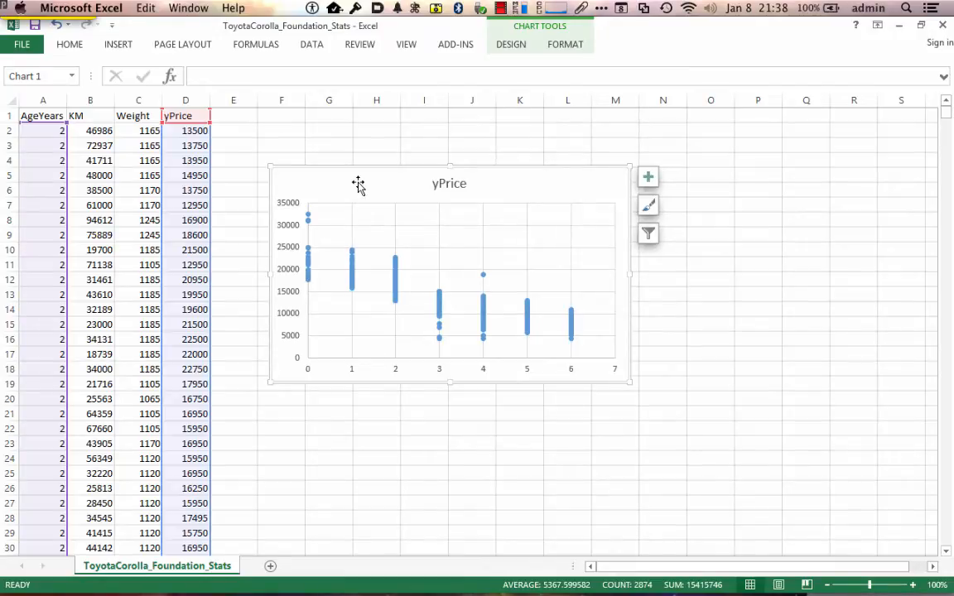
{"action": "mouse_move", "coordinate": [449, 255]}
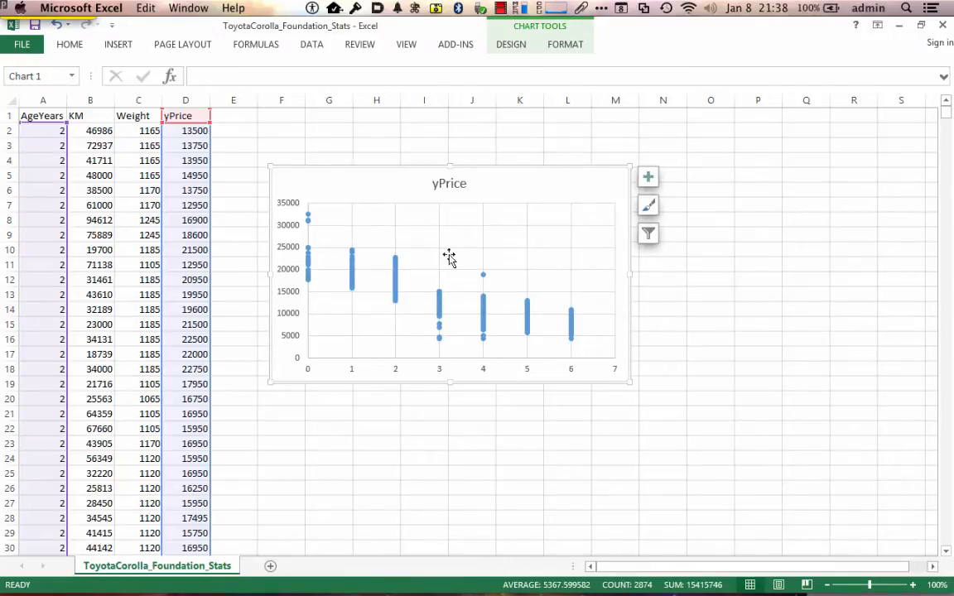
{"action": "mouse_move", "coordinate": [474, 321]}
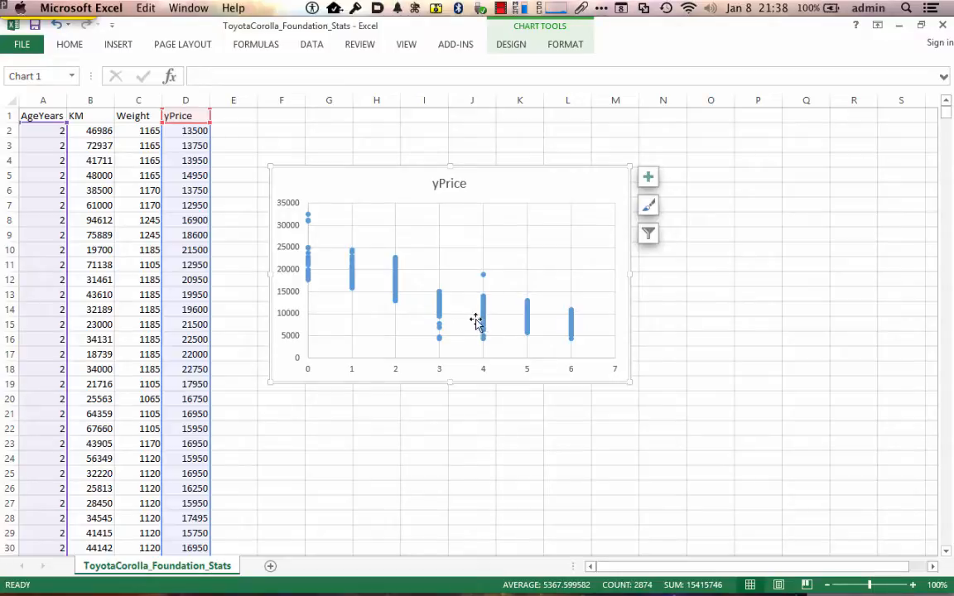
{"action": "mouse_move", "coordinate": [467, 322]}
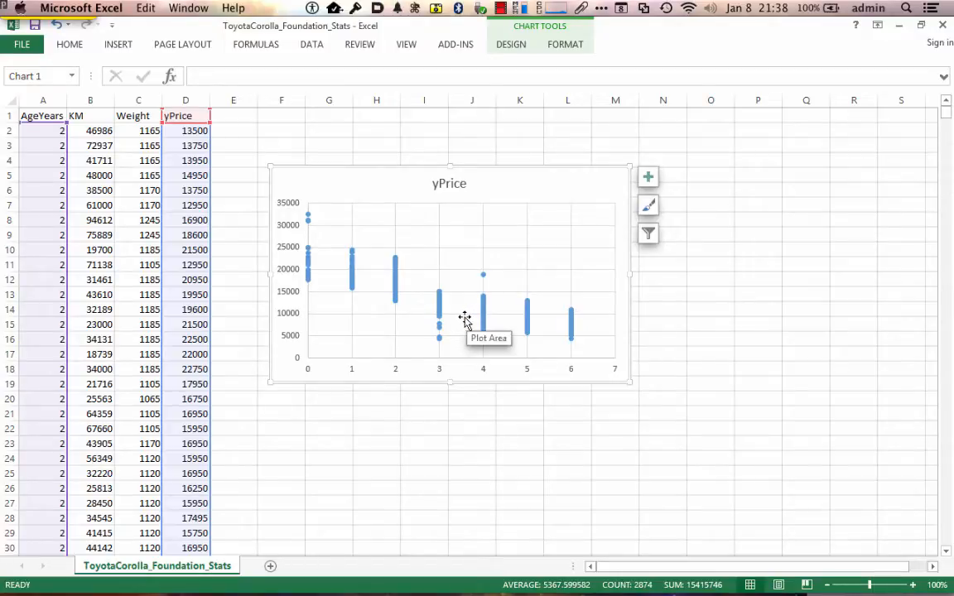
{"action": "mouse_move", "coordinate": [487, 323]}
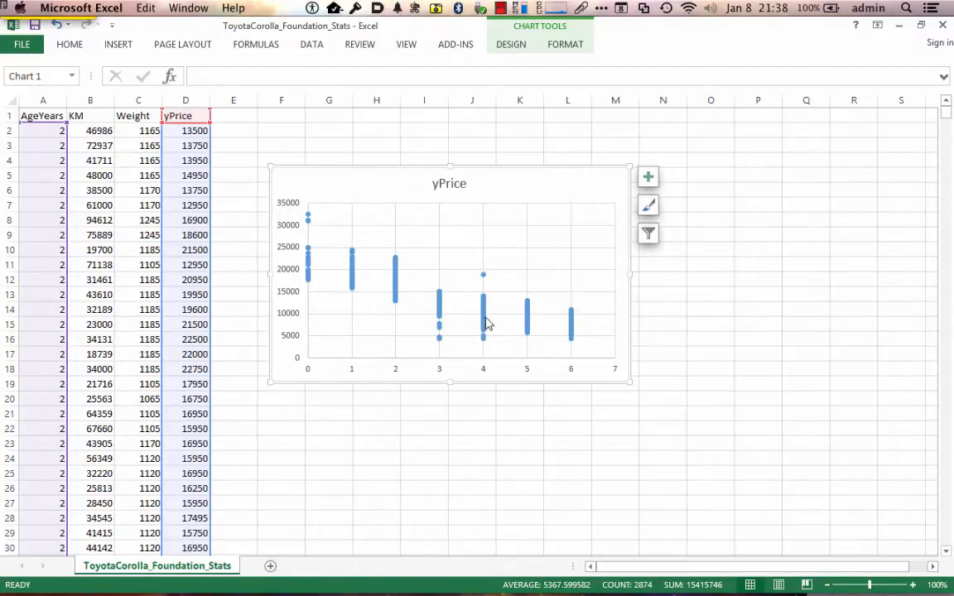
{"action": "mouse_move", "coordinate": [526, 321]}
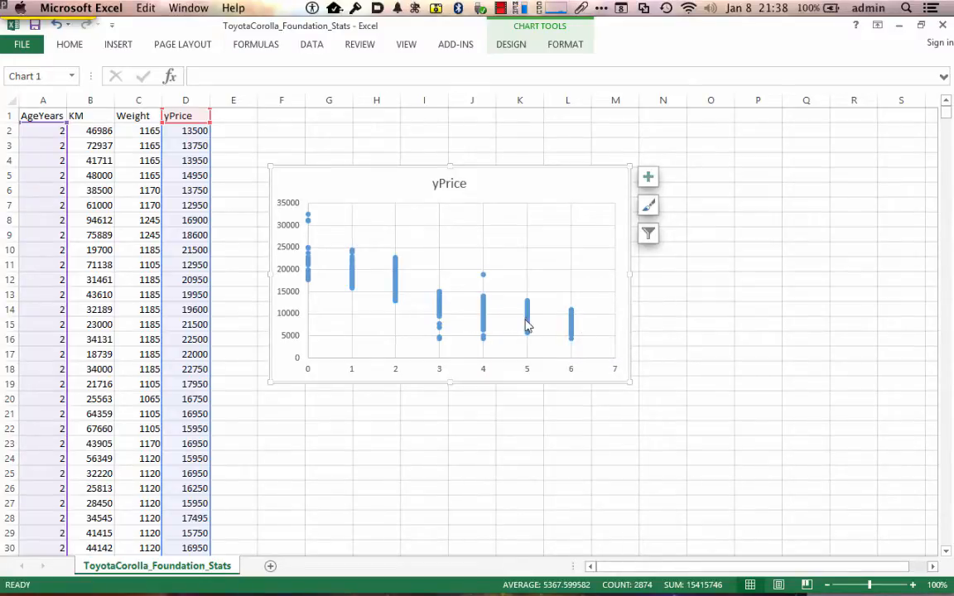
{"action": "mouse_move", "coordinate": [560, 323]}
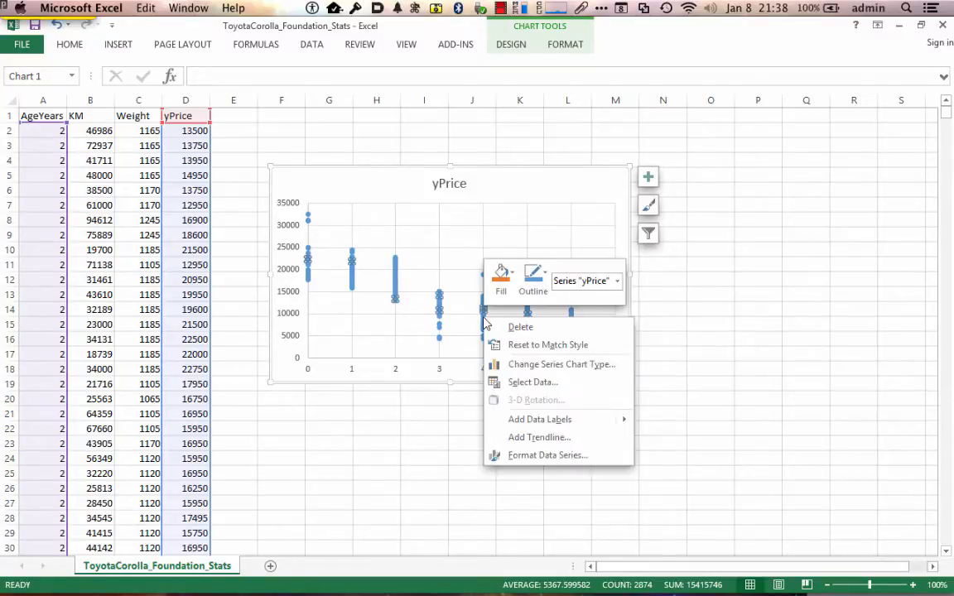
{"action": "mouse_move", "coordinate": [540, 437]}
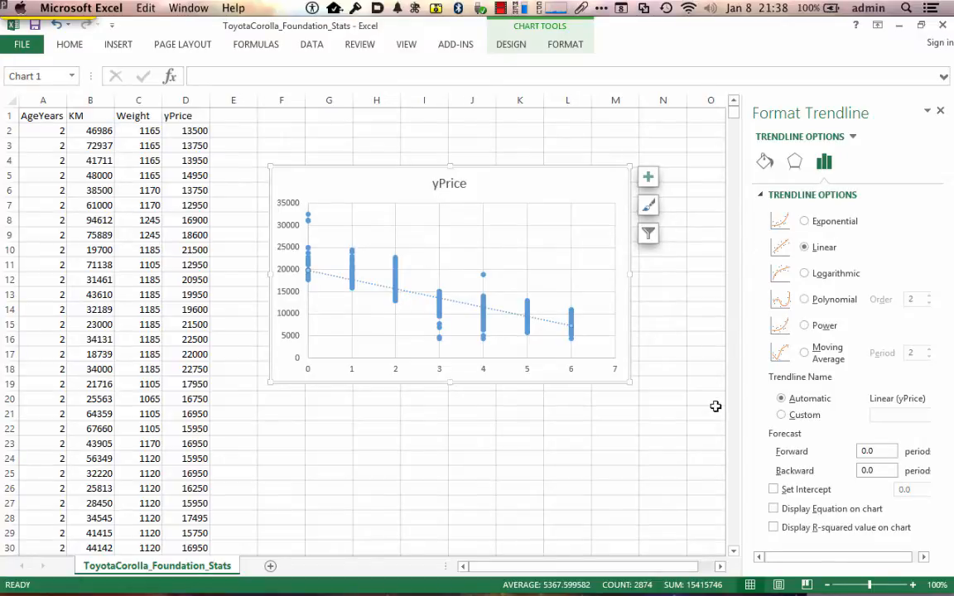
Display the linear trendline's equation and R² value on the chart
{"action": "left_click", "coordinate": [773, 509]}
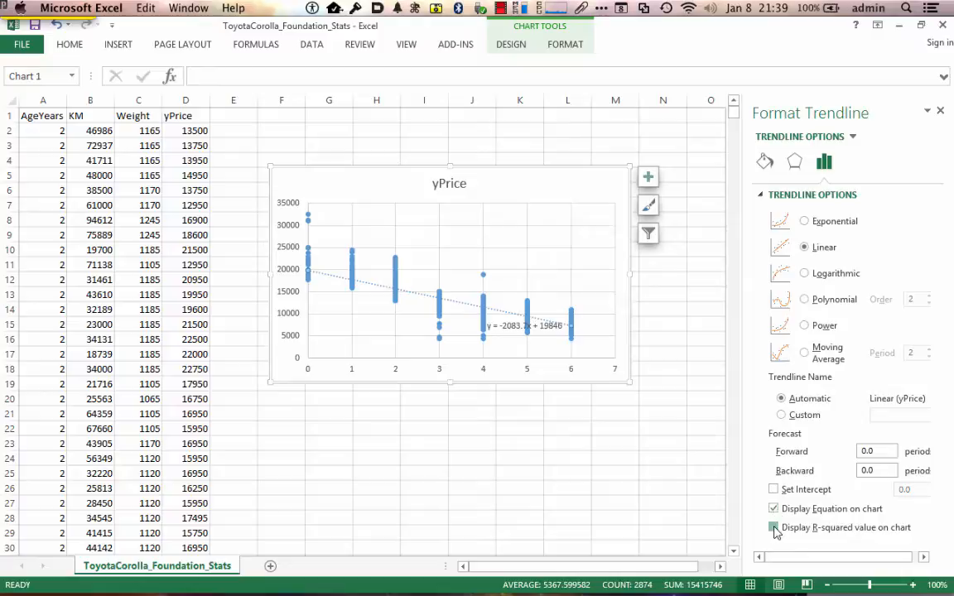
{"action": "left_click", "coordinate": [772, 526]}
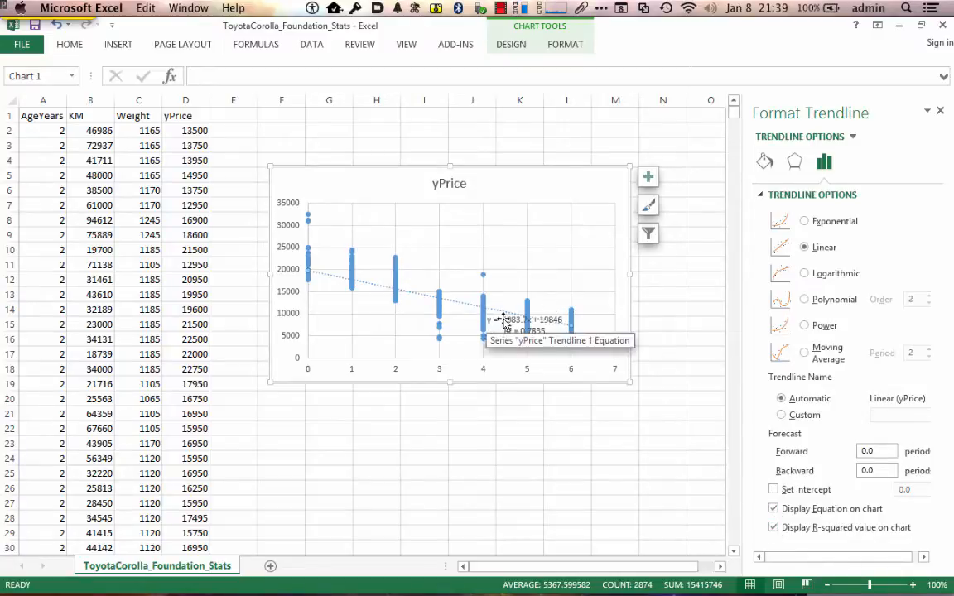
Select the trendline so the task pane shows Format Trendline instead of gridlines
{"action": "left_click", "coordinate": [527, 202]}
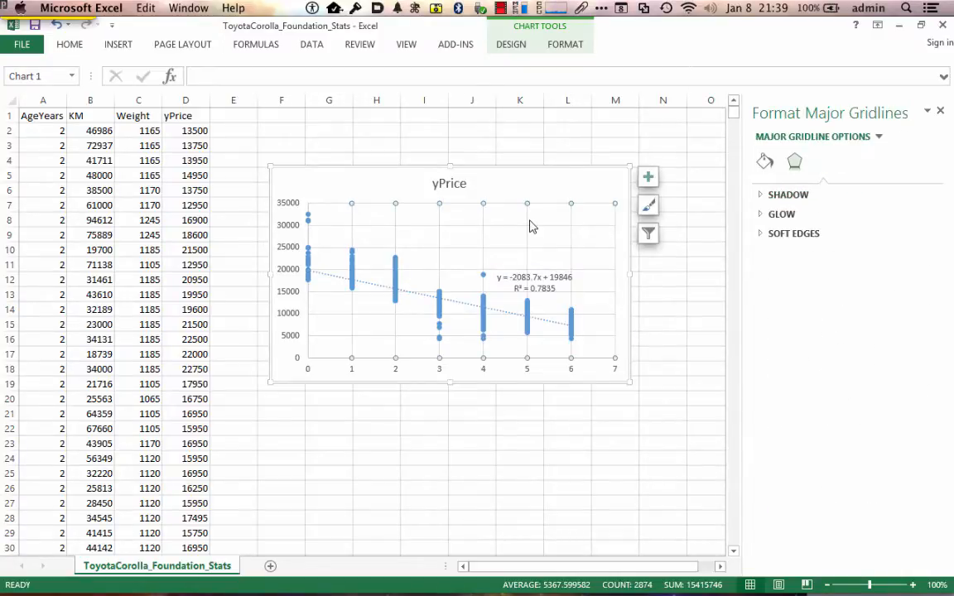
{"action": "mouse_move", "coordinate": [550, 335]}
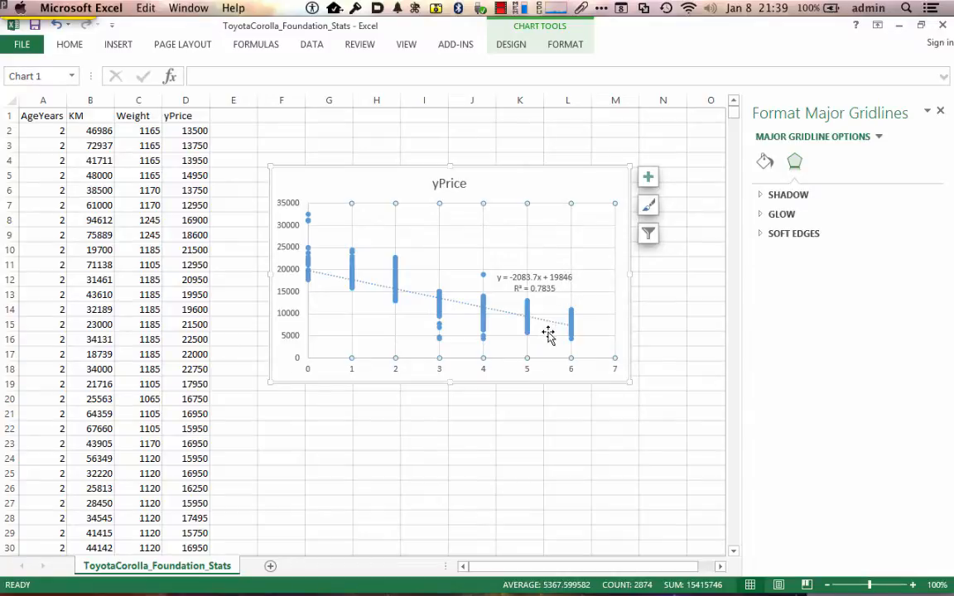
{"action": "mouse_move", "coordinate": [548, 334]}
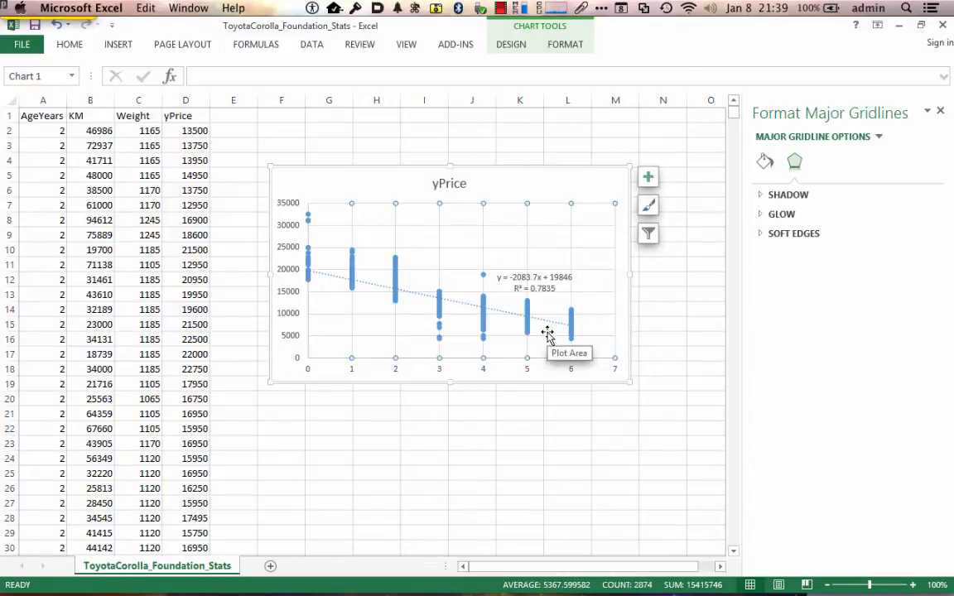
{"action": "mouse_move", "coordinate": [543, 310]}
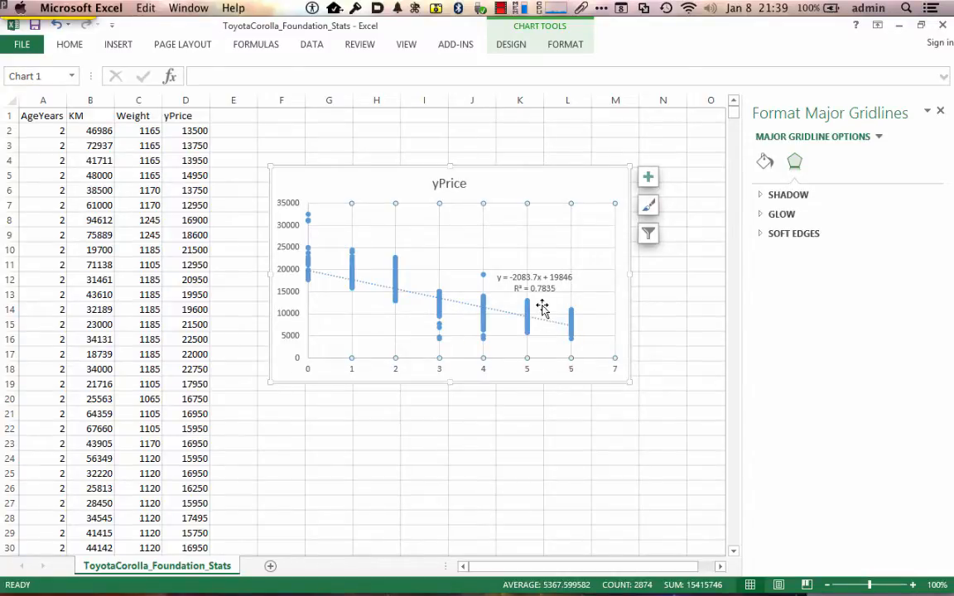
{"action": "mouse_move", "coordinate": [553, 292]}
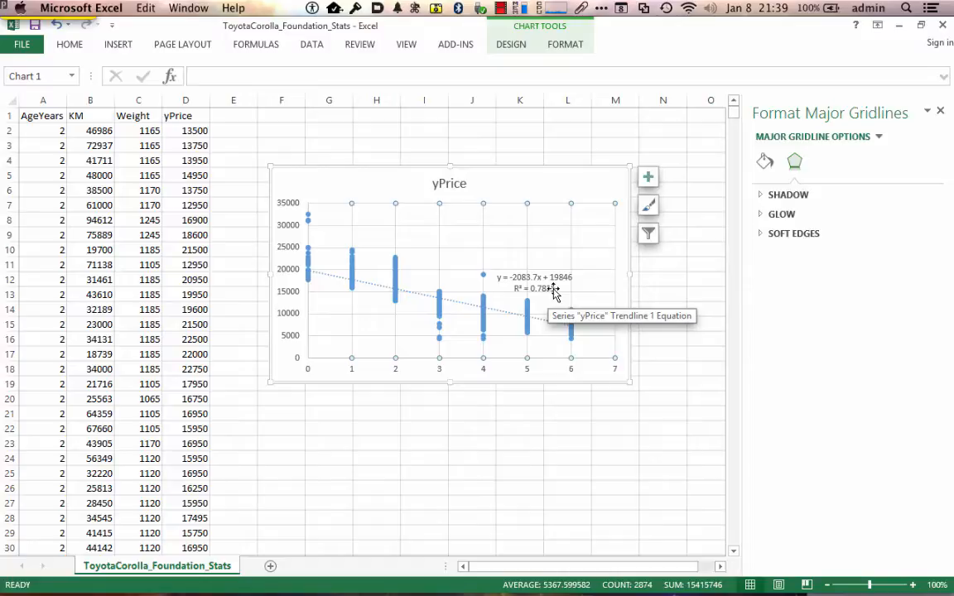
{"action": "mouse_move", "coordinate": [545, 304]}
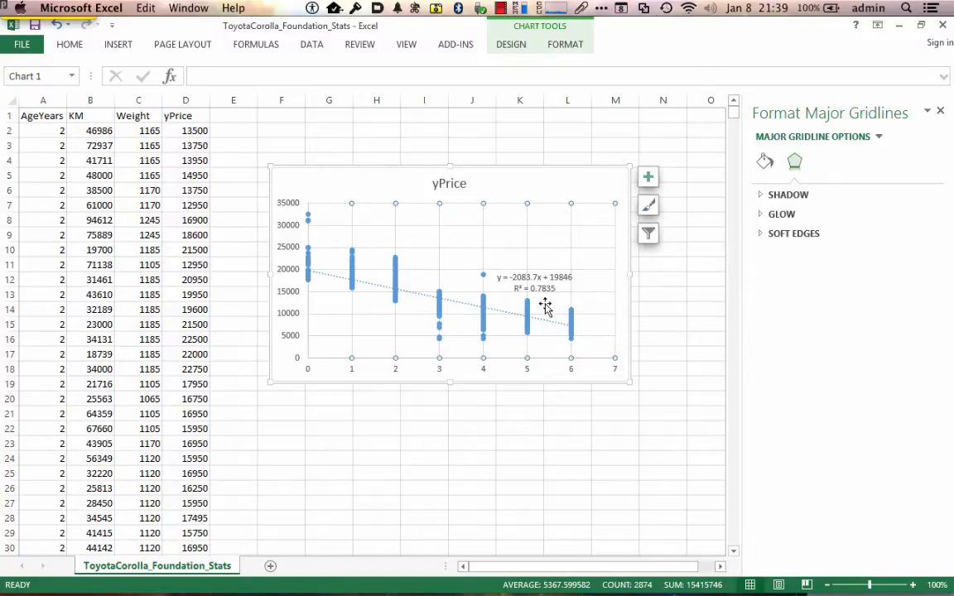
{"action": "mouse_move", "coordinate": [537, 309]}
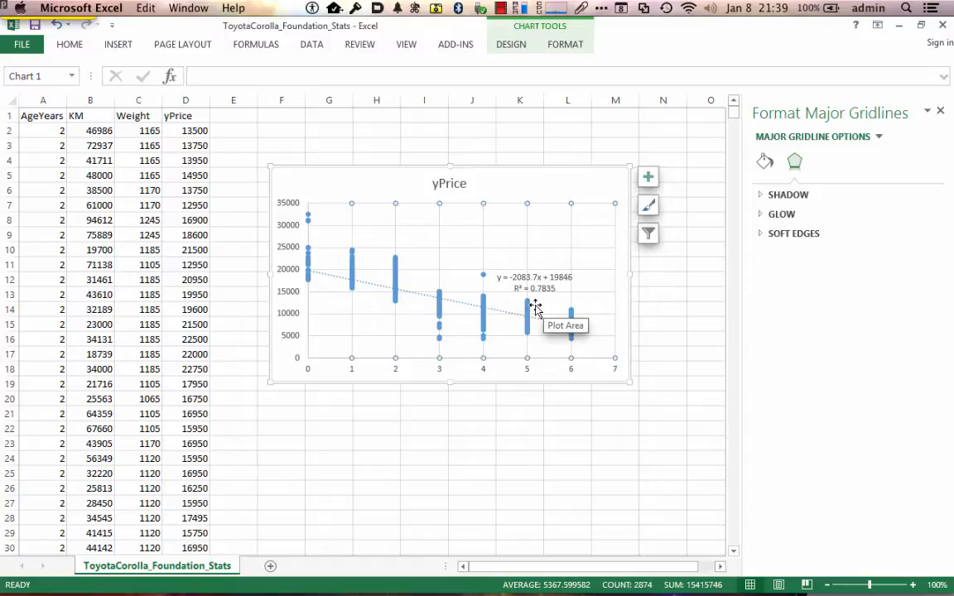
{"action": "mouse_move", "coordinate": [538, 323]}
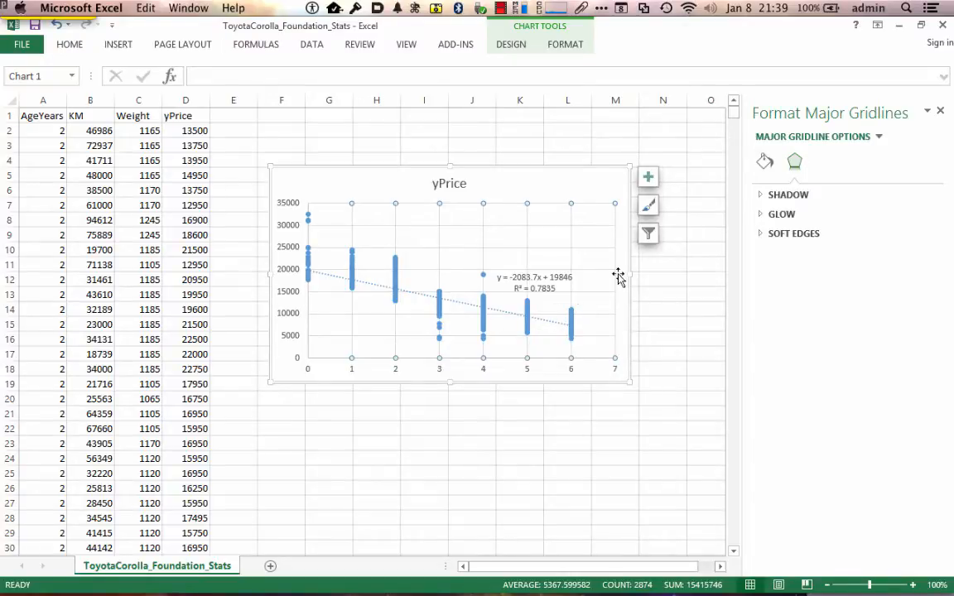
{"action": "mouse_move", "coordinate": [539, 323]}
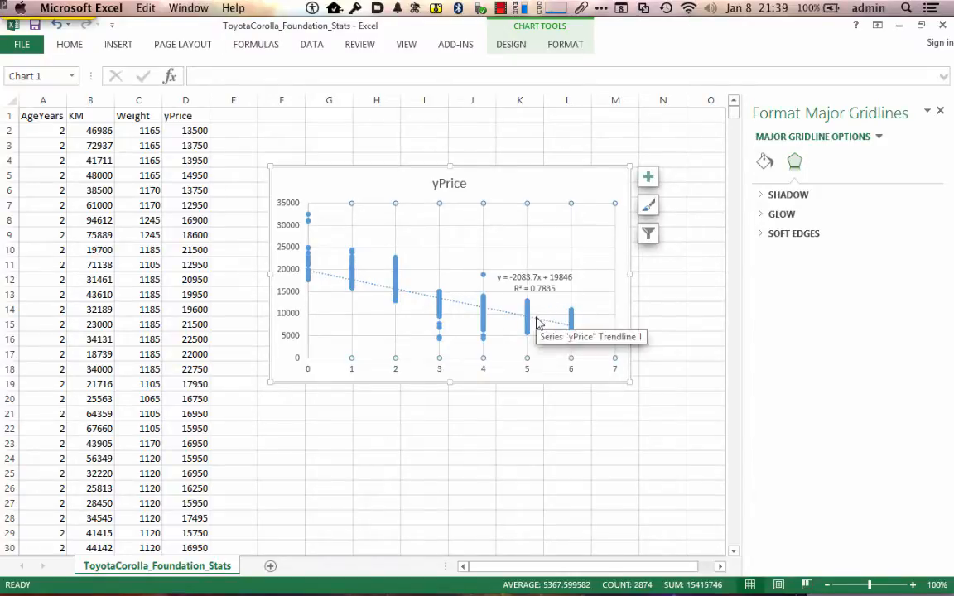
{"action": "left_click", "coordinate": [549, 323]}
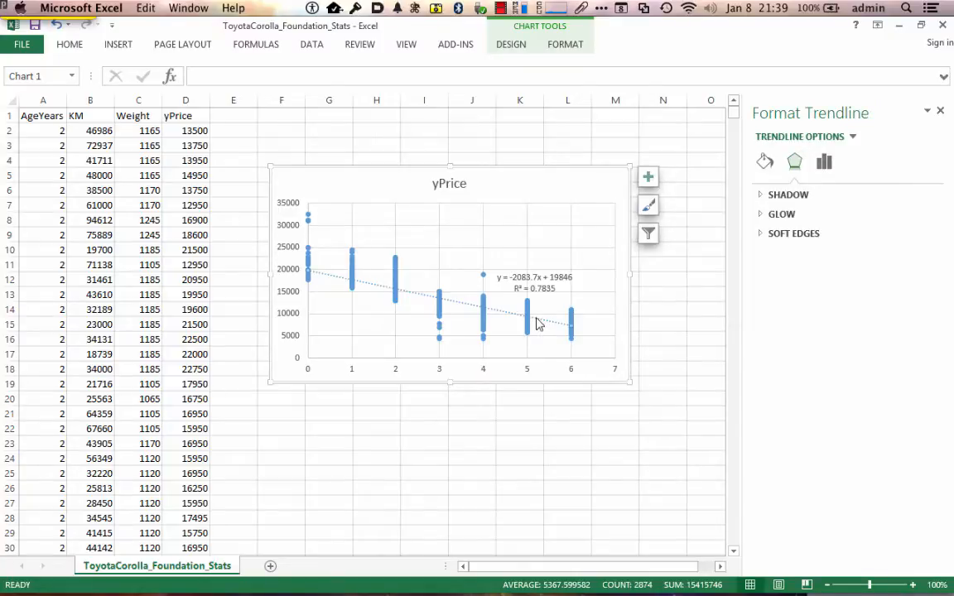
Bring up the full Format Trendline options from the trendline's context menu
{"action": "right_click", "coordinate": [529, 318]}
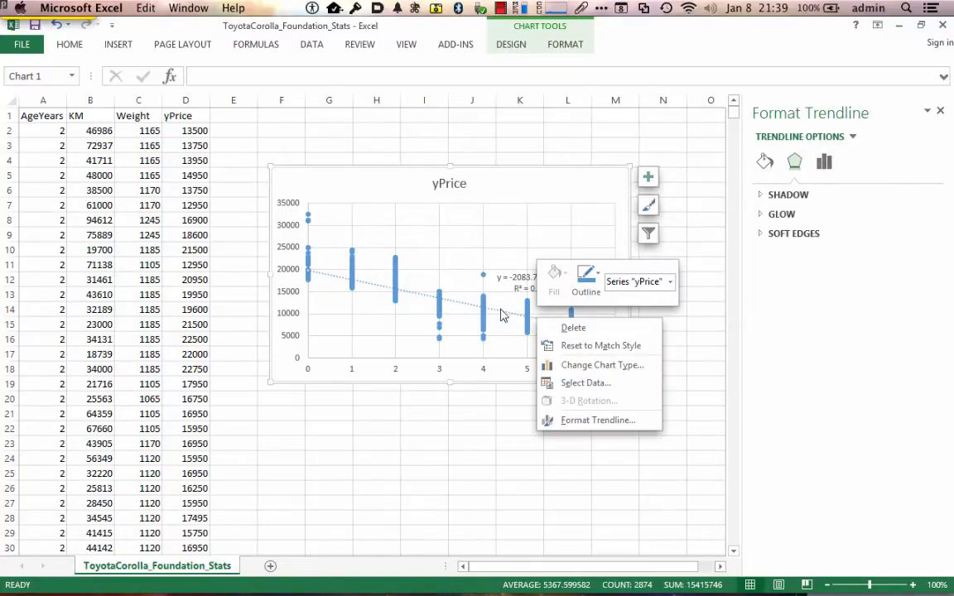
{"action": "left_click", "coordinate": [567, 424]}
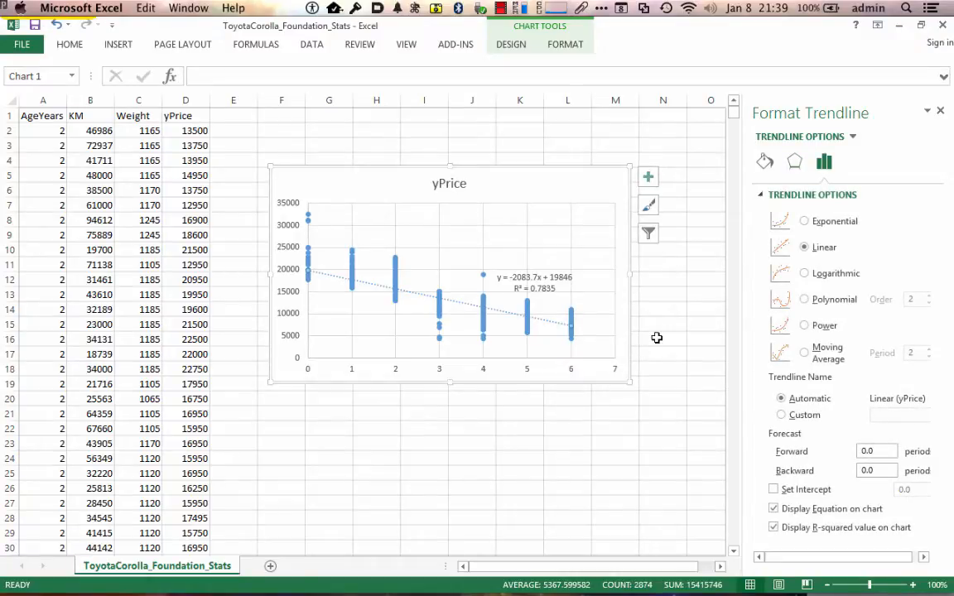
{"action": "mouse_move", "coordinate": [533, 306]}
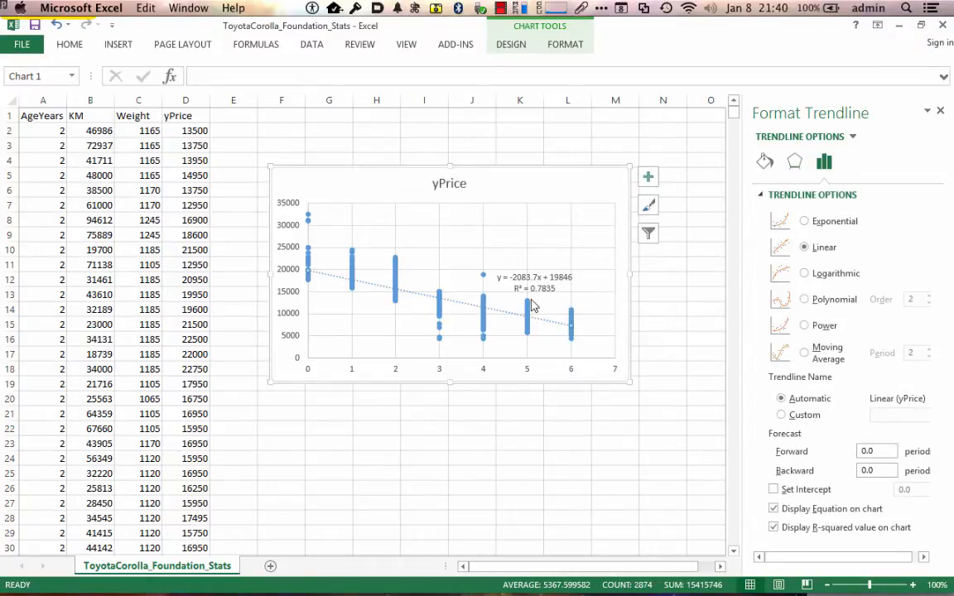
{"action": "mouse_move", "coordinate": [351, 285]}
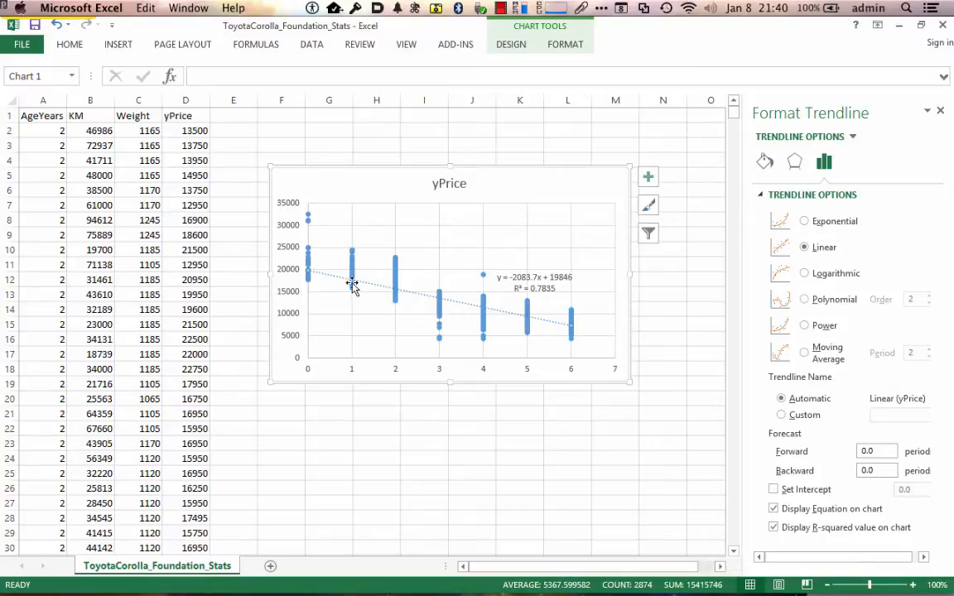
{"action": "mouse_move", "coordinate": [556, 329]}
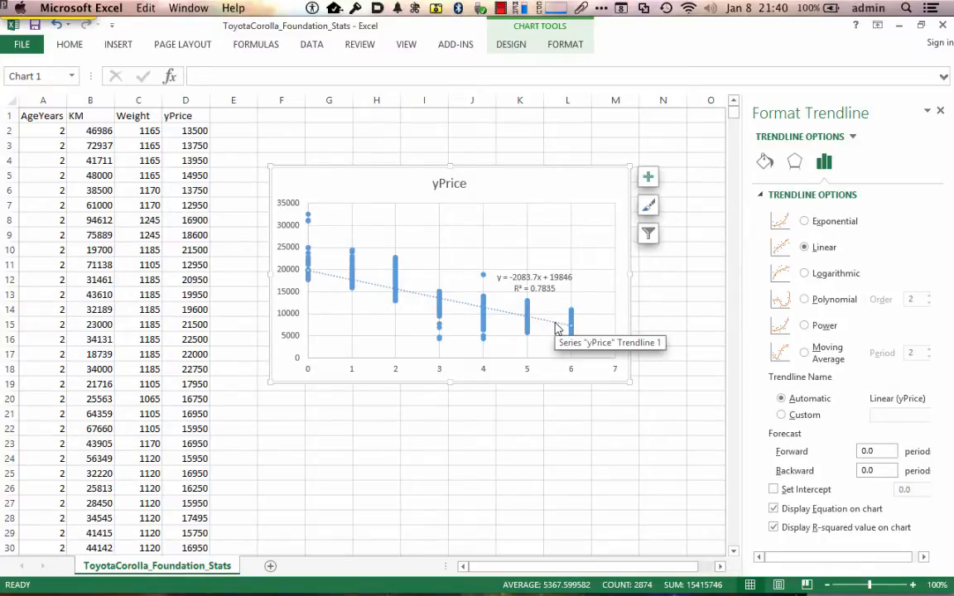
{"action": "mouse_move", "coordinate": [550, 313]}
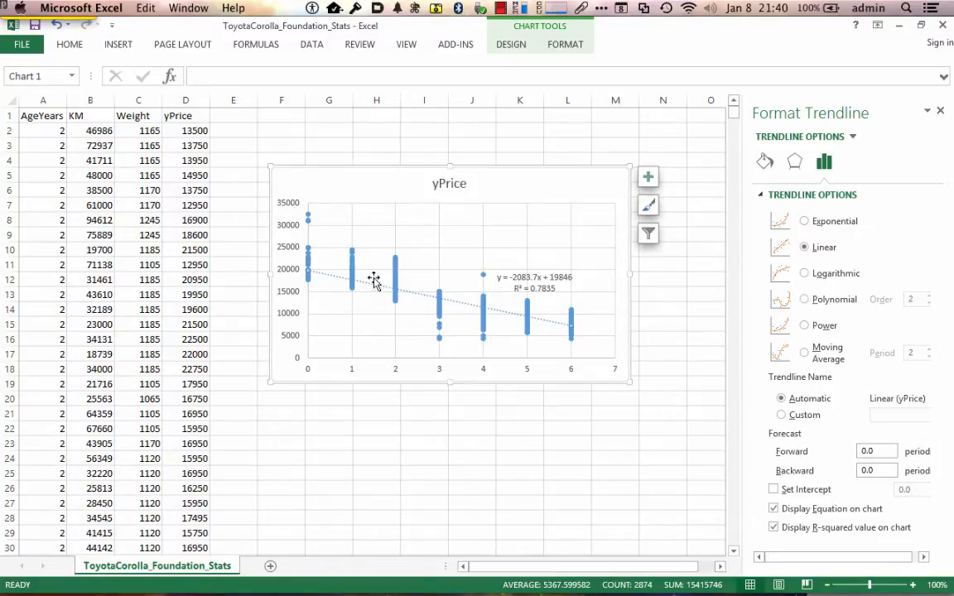
{"action": "mouse_move", "coordinate": [484, 309]}
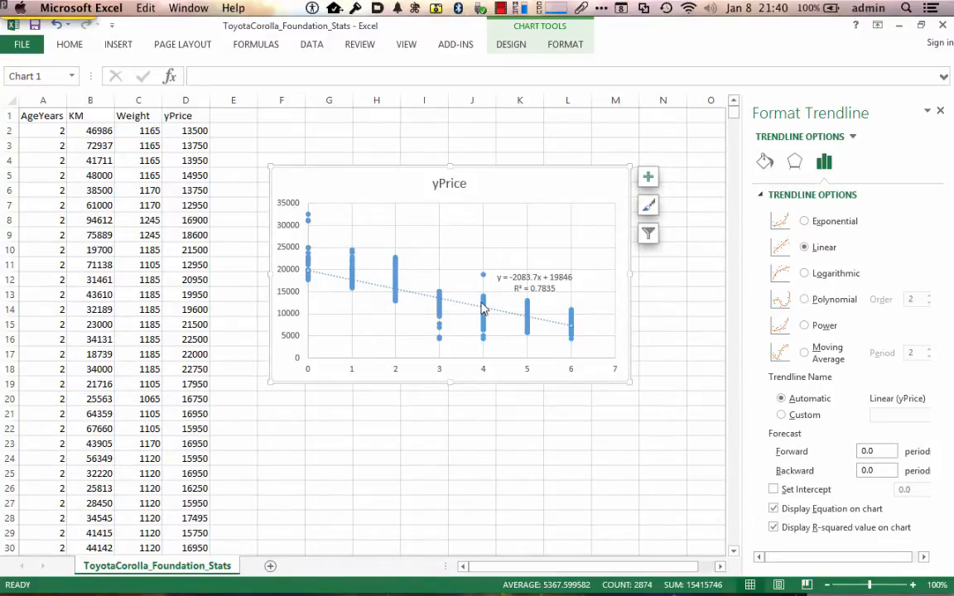
{"action": "mouse_move", "coordinate": [484, 311]}
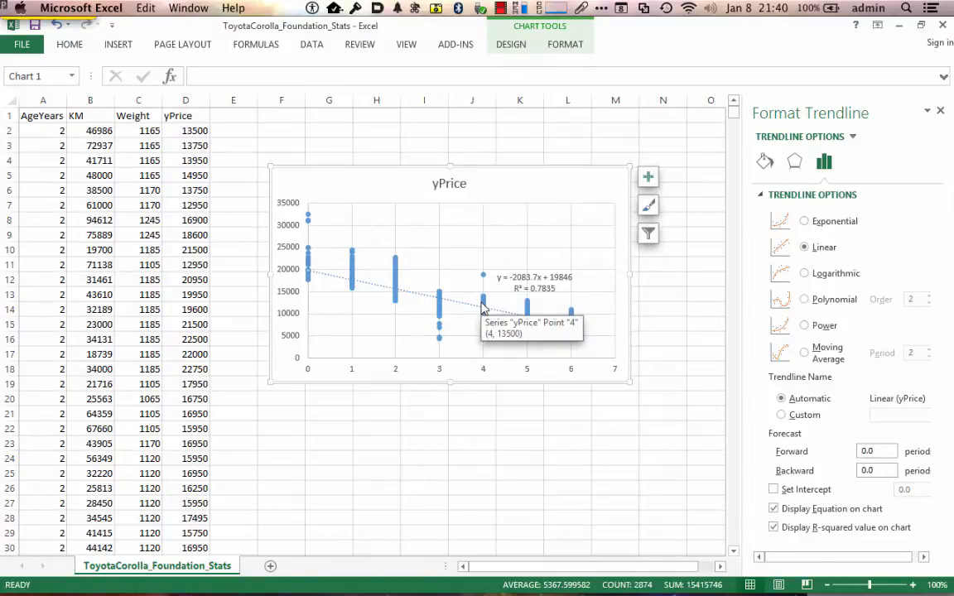
{"action": "mouse_move", "coordinate": [809, 275]}
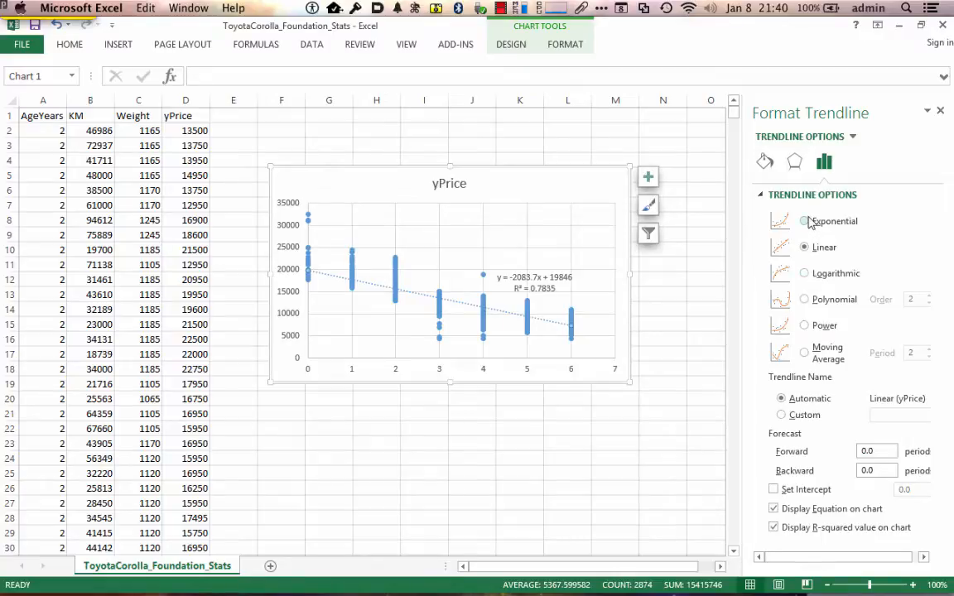
Switch the trendline to an Exponential fit, giving R² = 0.7783
{"action": "left_click", "coordinate": [803, 222]}
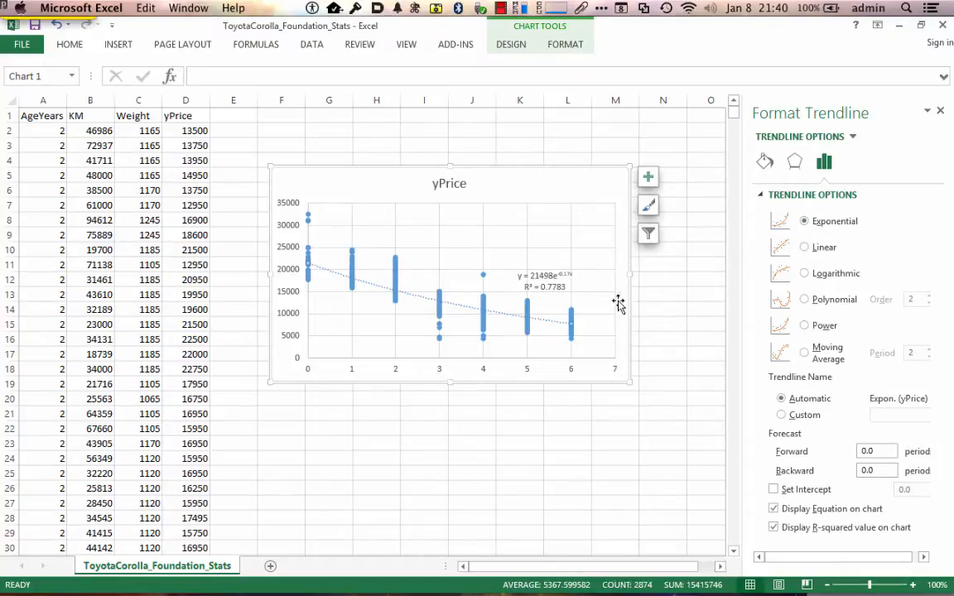
{"action": "mouse_move", "coordinate": [562, 291]}
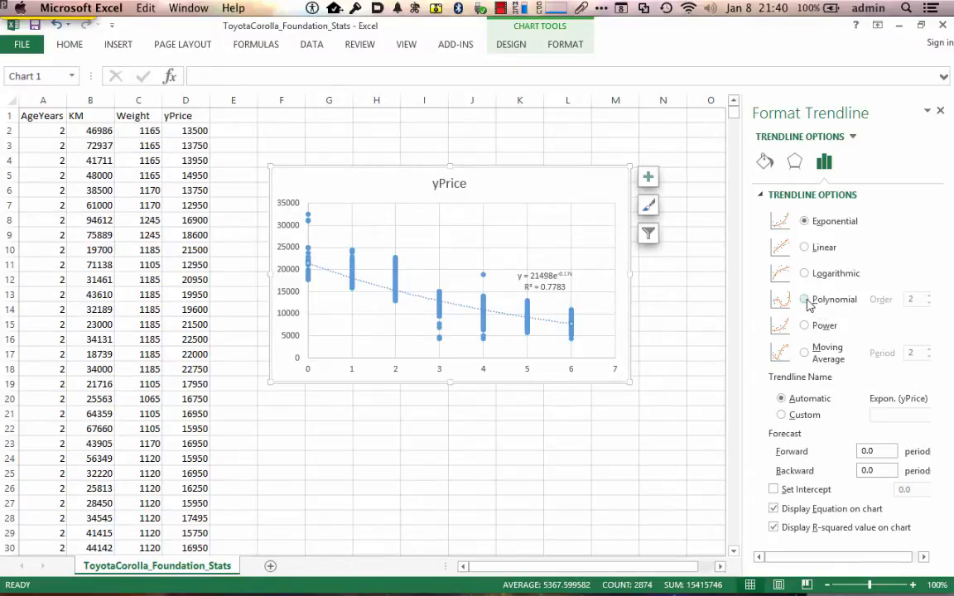
Switch the trendline to a Polynomial fit of order 2, giving R² = 0.8205
{"action": "left_click", "coordinate": [803, 298]}
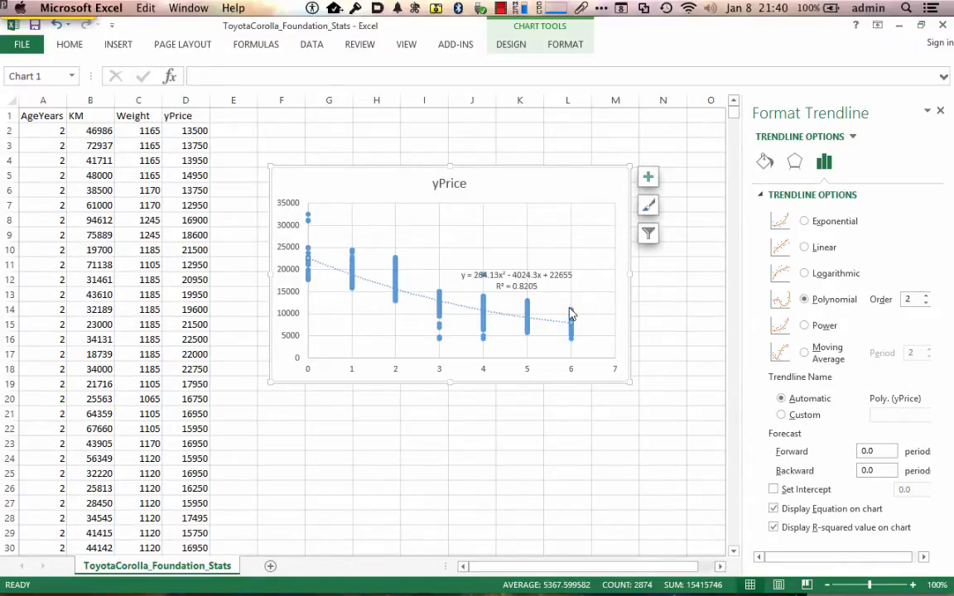
{"action": "left_click", "coordinate": [517, 280]}
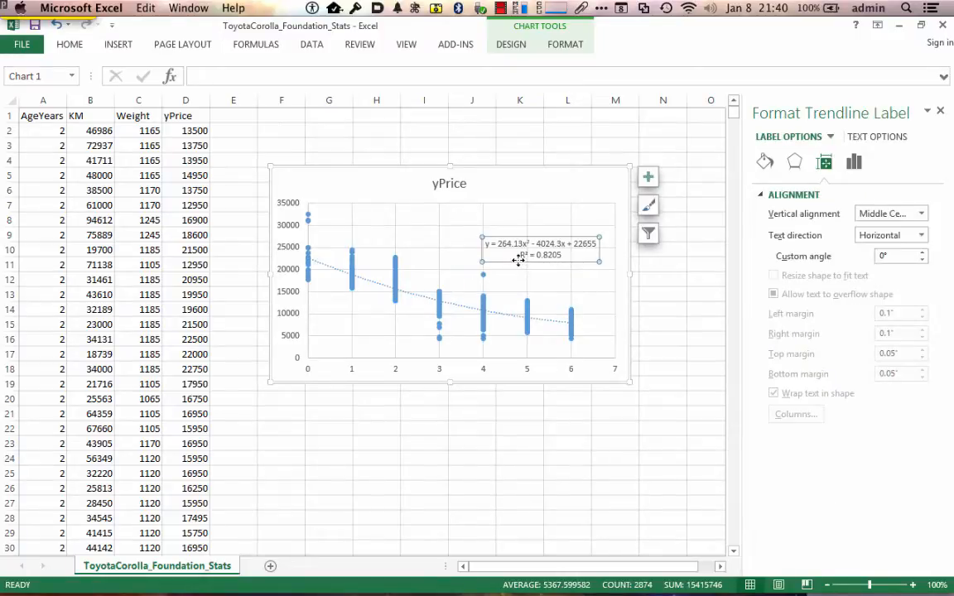
{"action": "mouse_move", "coordinate": [540, 248]}
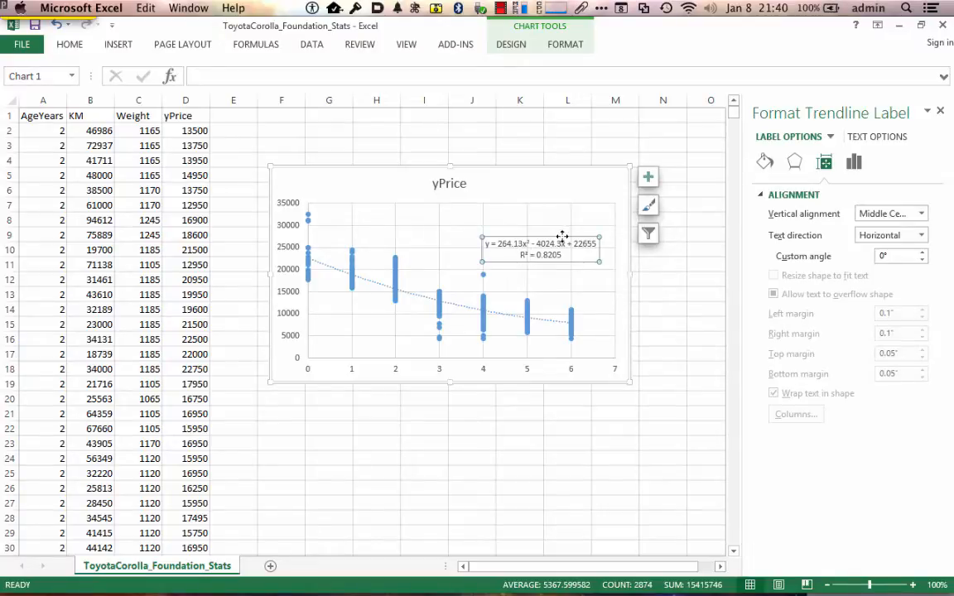
{"action": "mouse_move", "coordinate": [596, 242]}
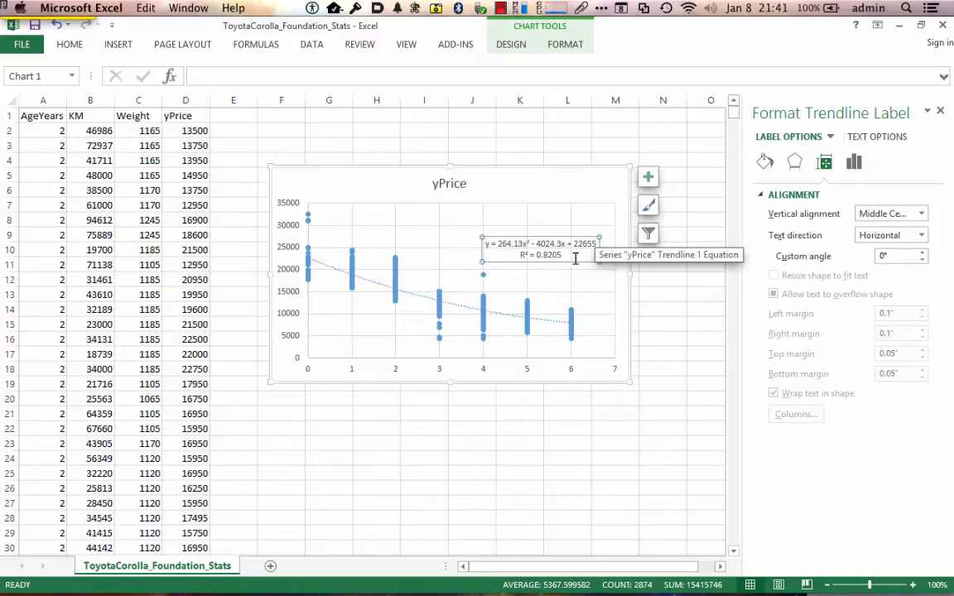
{"action": "mouse_move", "coordinate": [313, 255]}
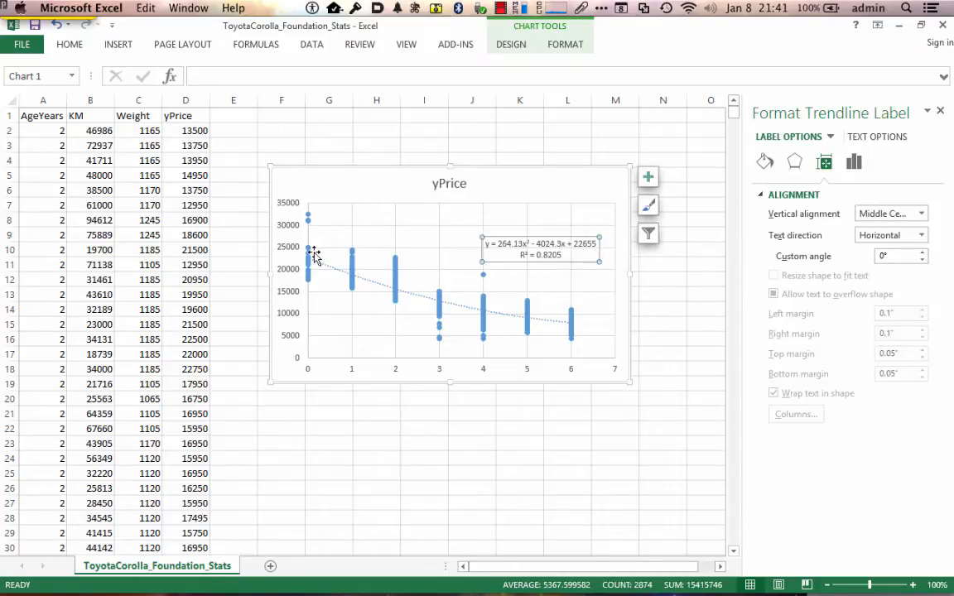
{"action": "mouse_move", "coordinate": [437, 288]}
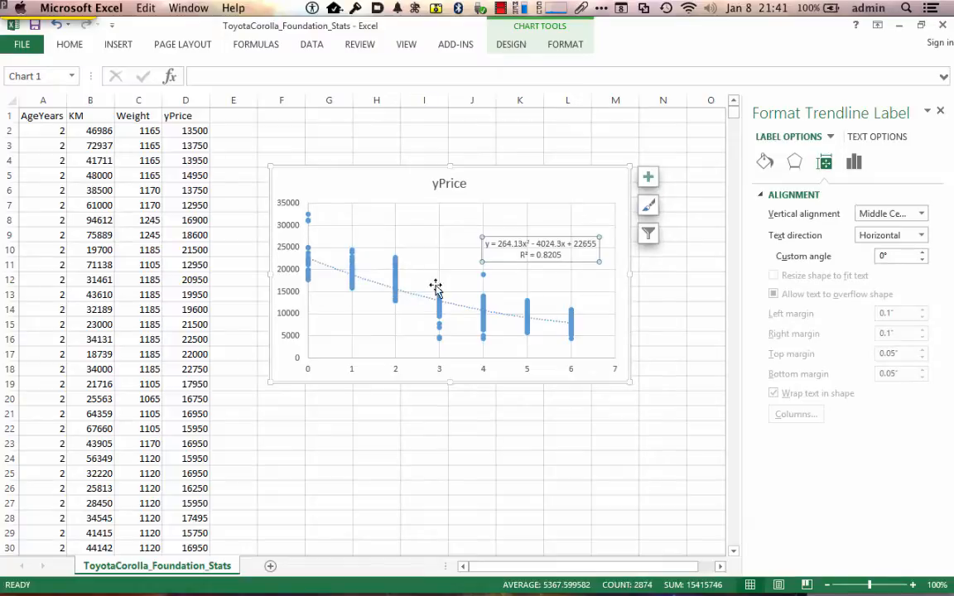
{"action": "mouse_move", "coordinate": [443, 295]}
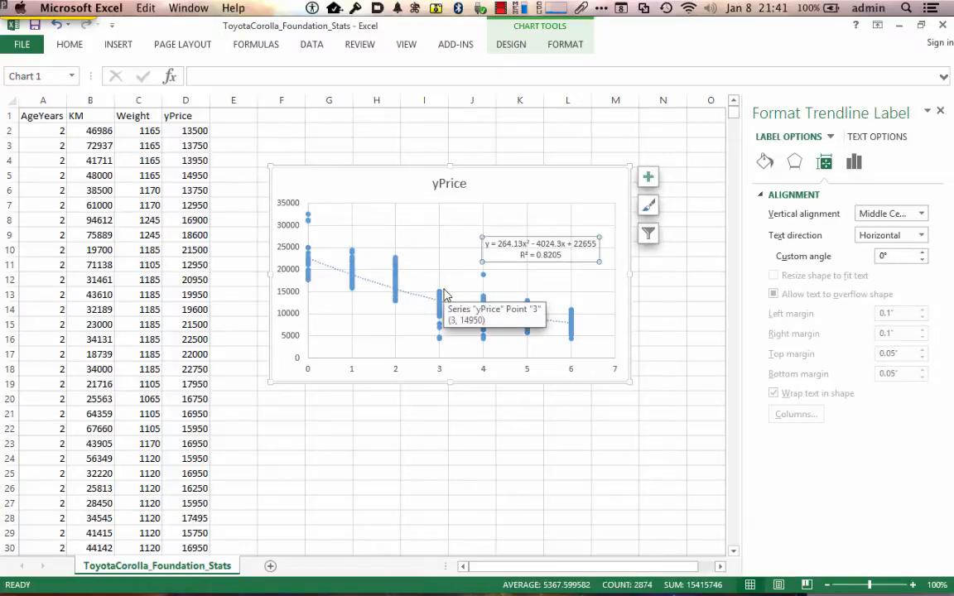
{"action": "mouse_move", "coordinate": [536, 255]}
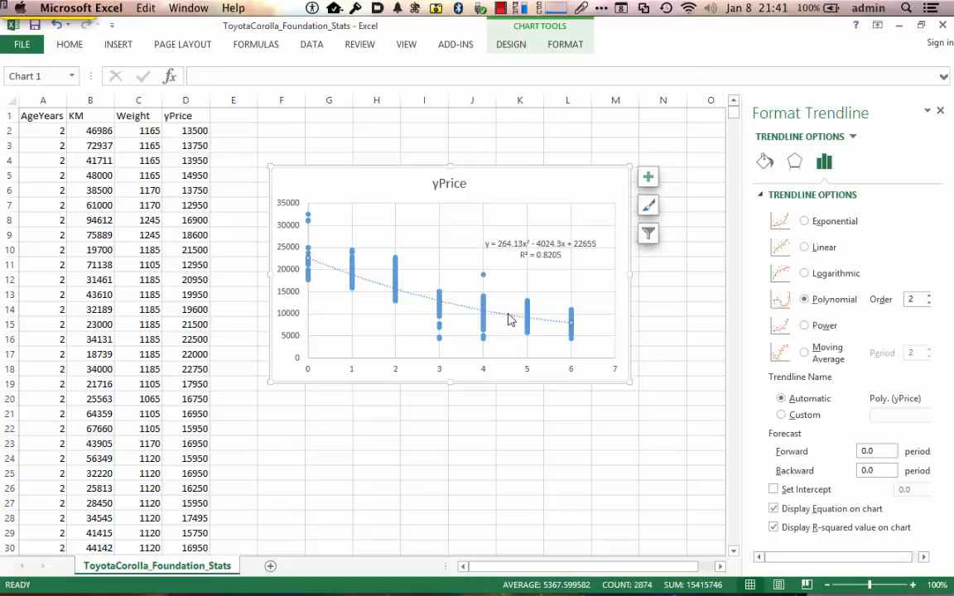
{"action": "mouse_move", "coordinate": [848, 268]}
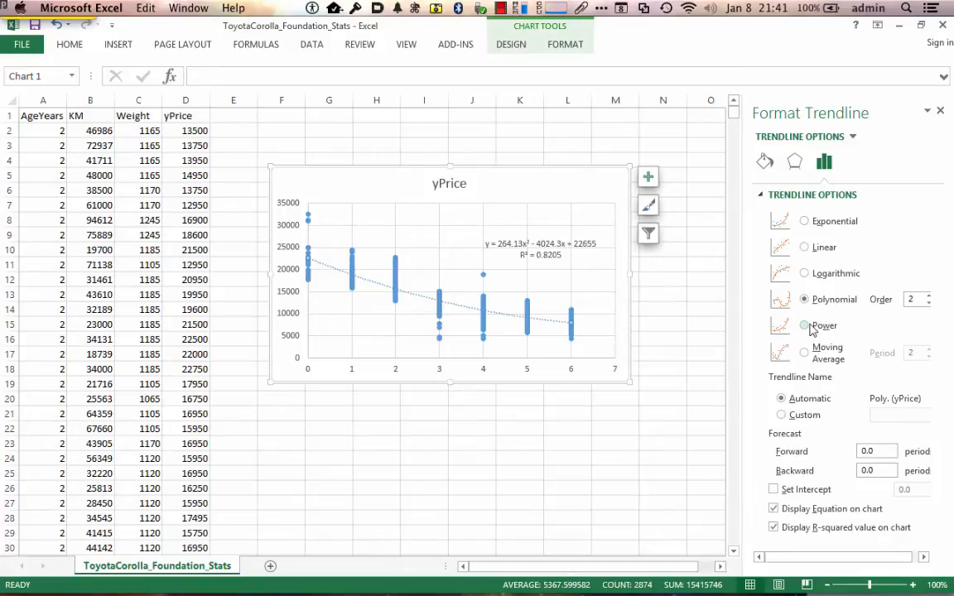
{"action": "mouse_move", "coordinate": [461, 311]}
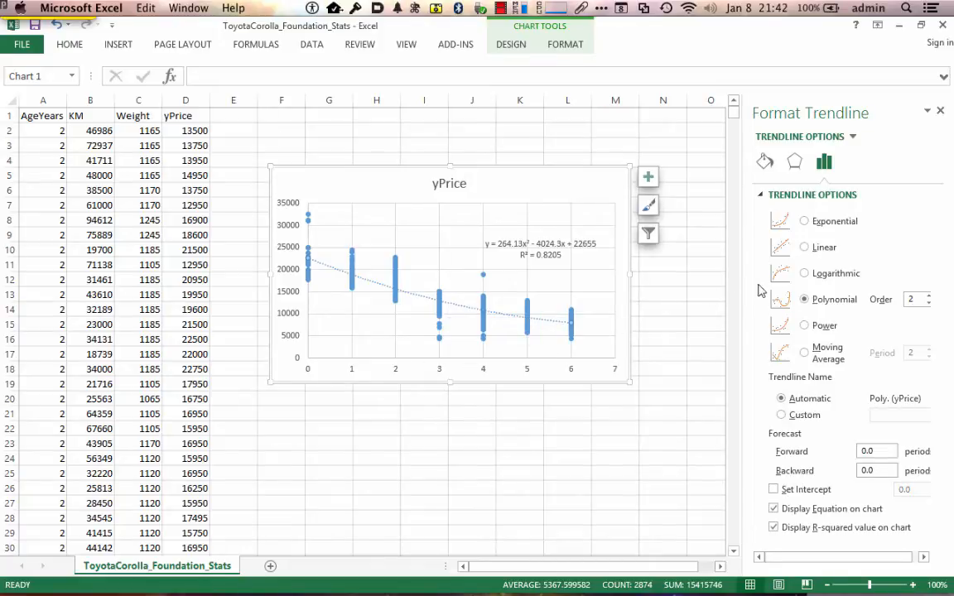
Choose a Logarithmic fit, triggering the zero-or-negative-values warning
{"action": "left_click", "coordinate": [805, 273]}
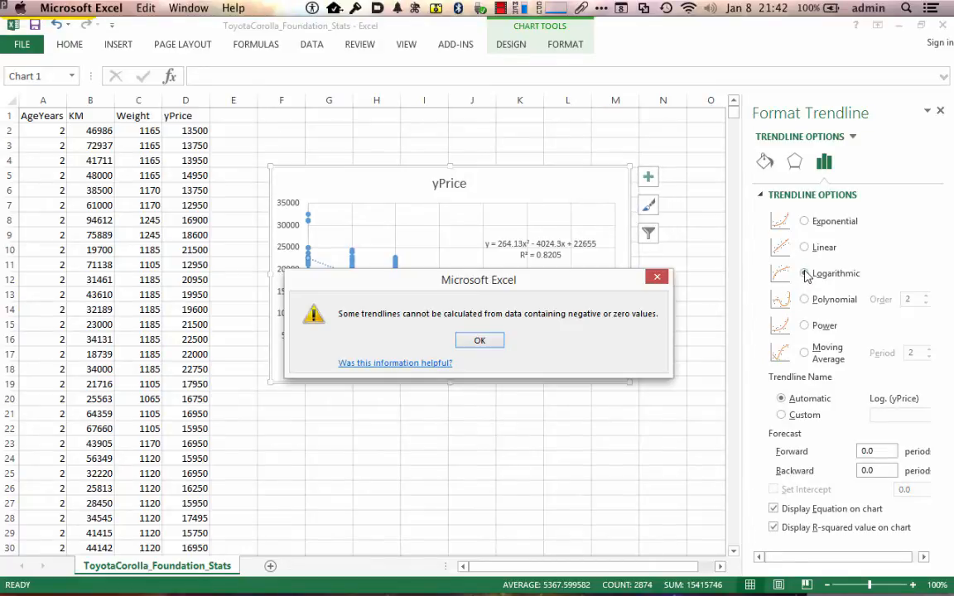
Dismiss the warning, leaving the scatter chart with no trendline
{"action": "left_click", "coordinate": [803, 273]}
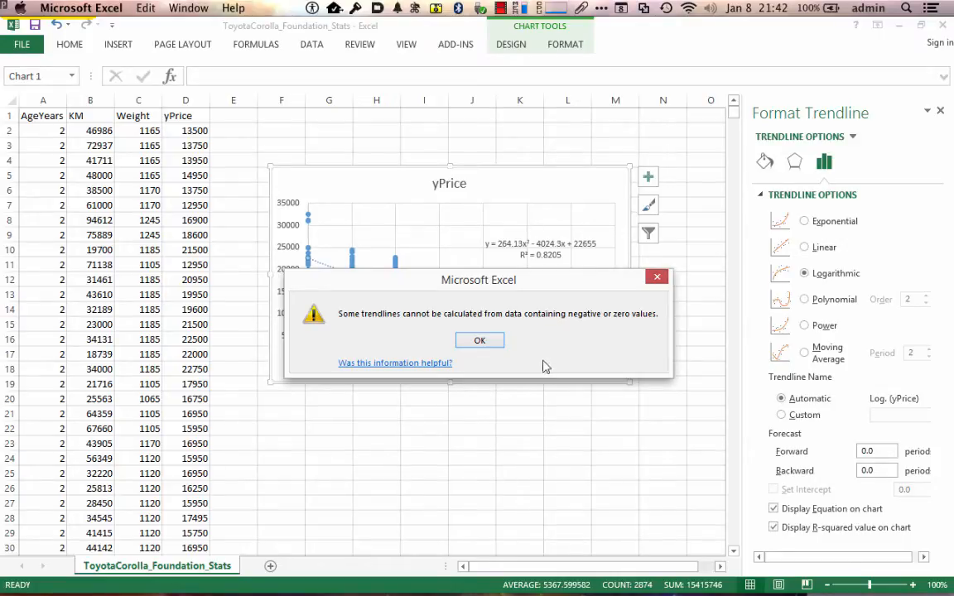
{"action": "mouse_move", "coordinate": [329, 267]}
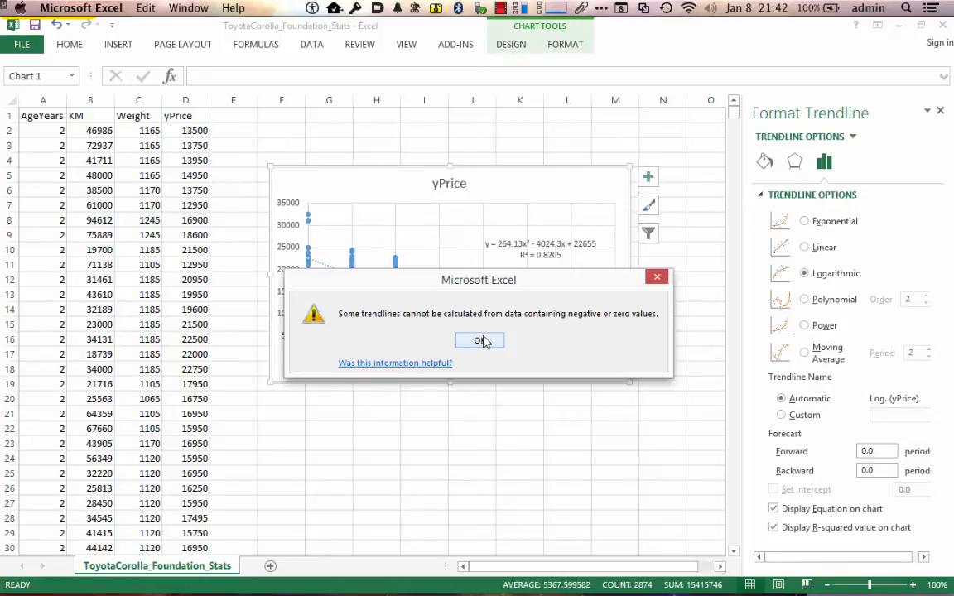
{"action": "left_click", "coordinate": [480, 341]}
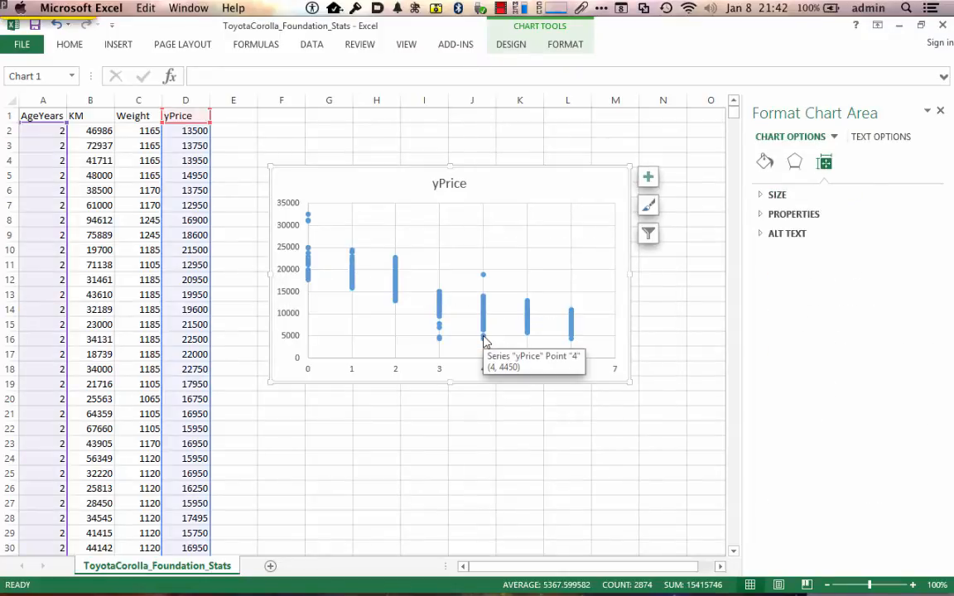
{"action": "mouse_move", "coordinate": [533, 331]}
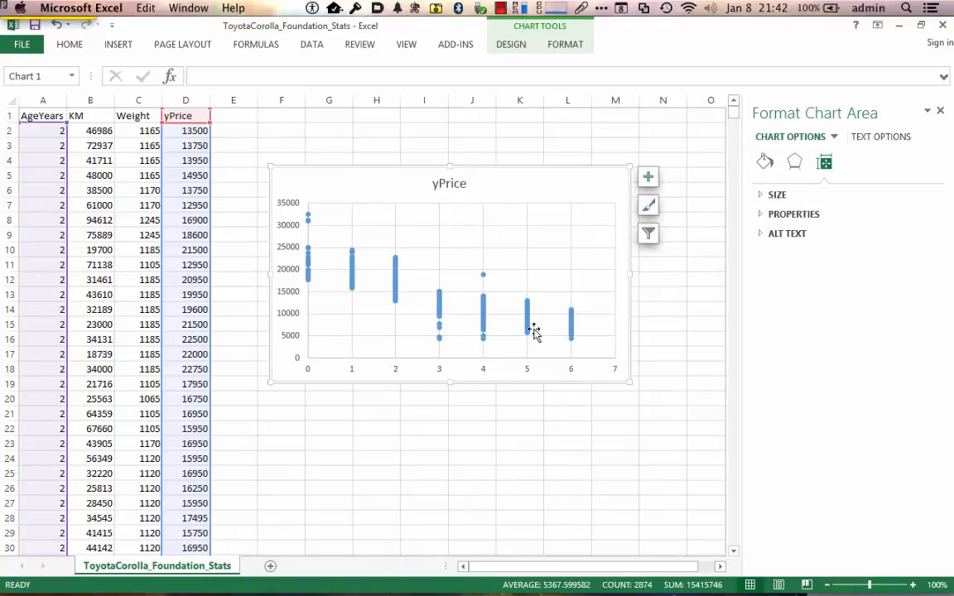
{"action": "mouse_move", "coordinate": [554, 337]}
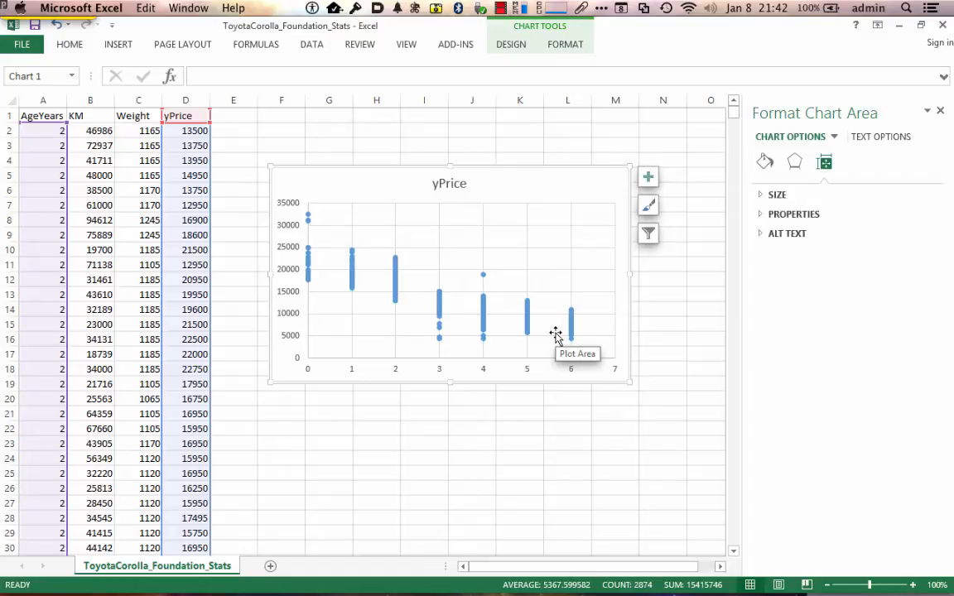
{"action": "mouse_move", "coordinate": [484, 322]}
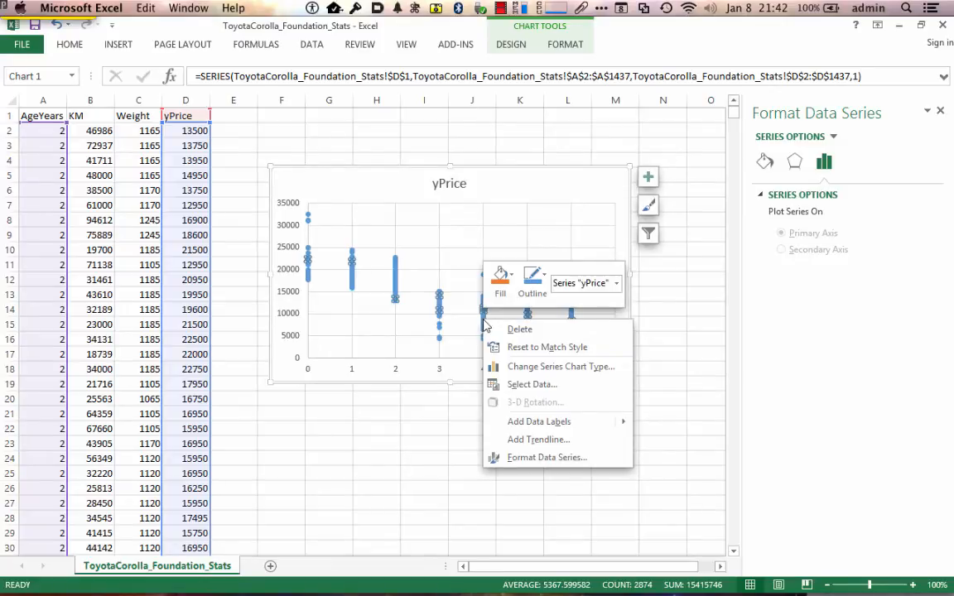
{"action": "mouse_move", "coordinate": [538, 422]}
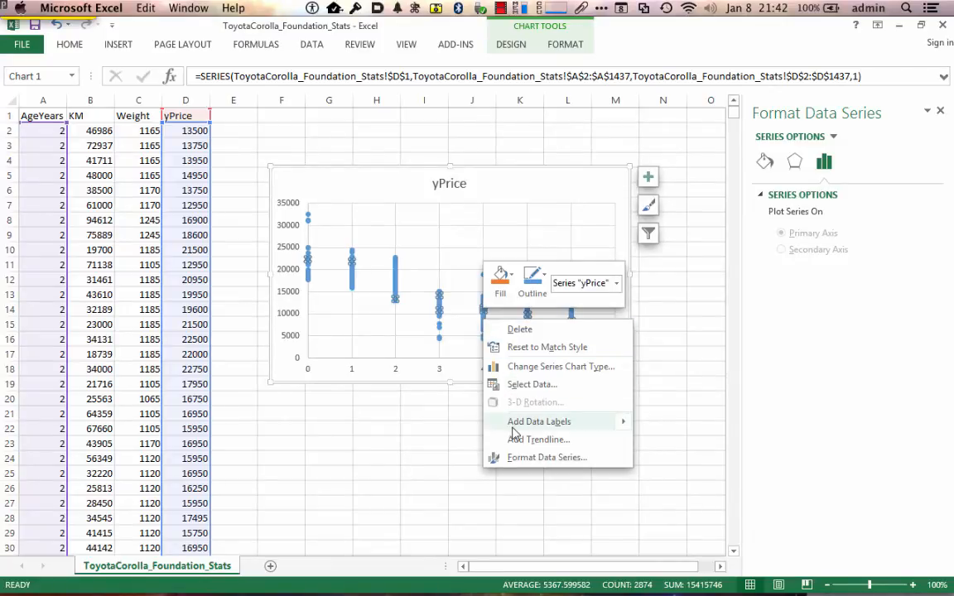
{"action": "mouse_move", "coordinate": [538, 438]}
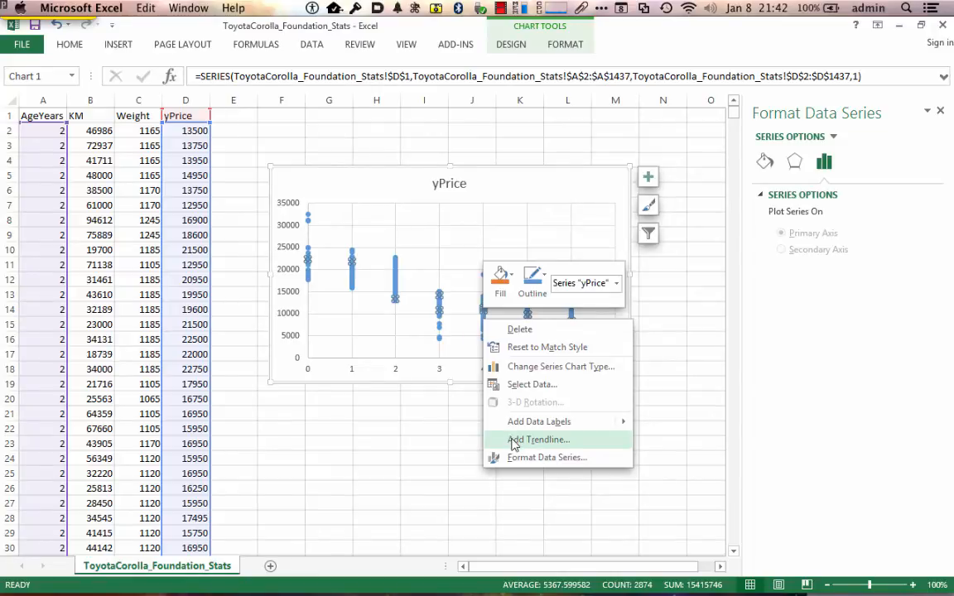
Add a linear trendline showing y = −2083.7x + 19846 and R² = 0.7835
{"action": "left_click", "coordinate": [539, 440]}
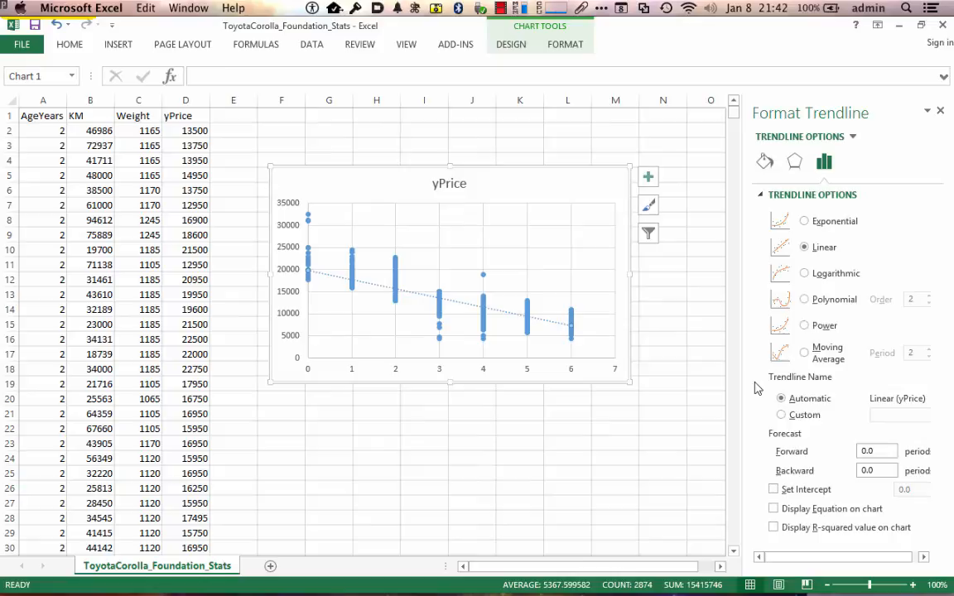
{"action": "left_click", "coordinate": [773, 508]}
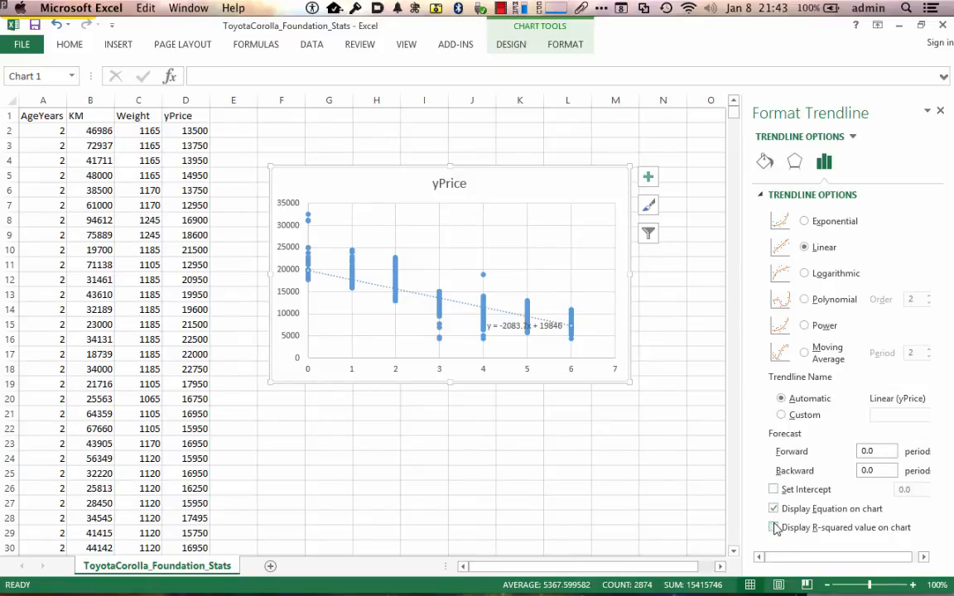
{"action": "left_click", "coordinate": [775, 526]}
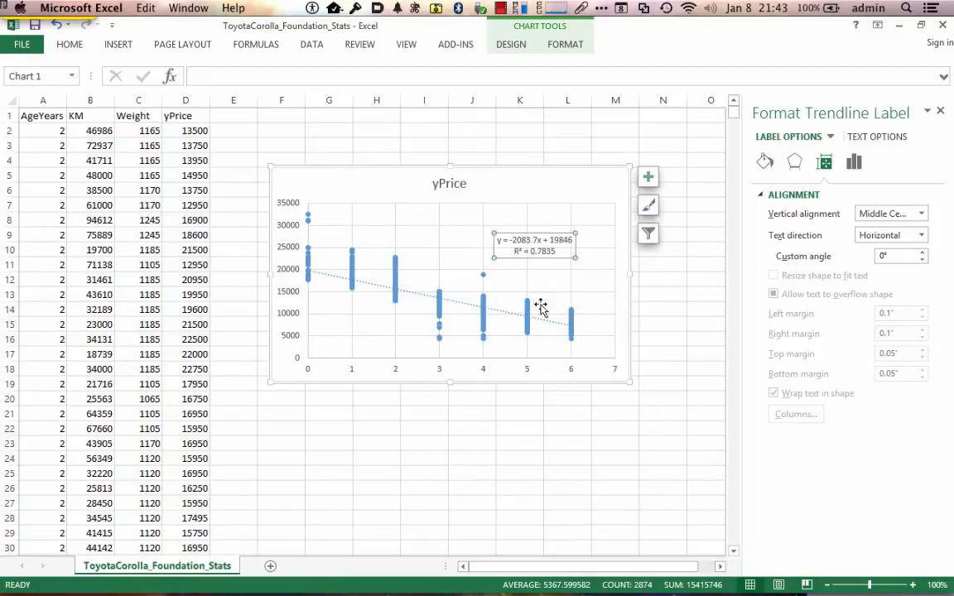
{"action": "mouse_move", "coordinate": [427, 307]}
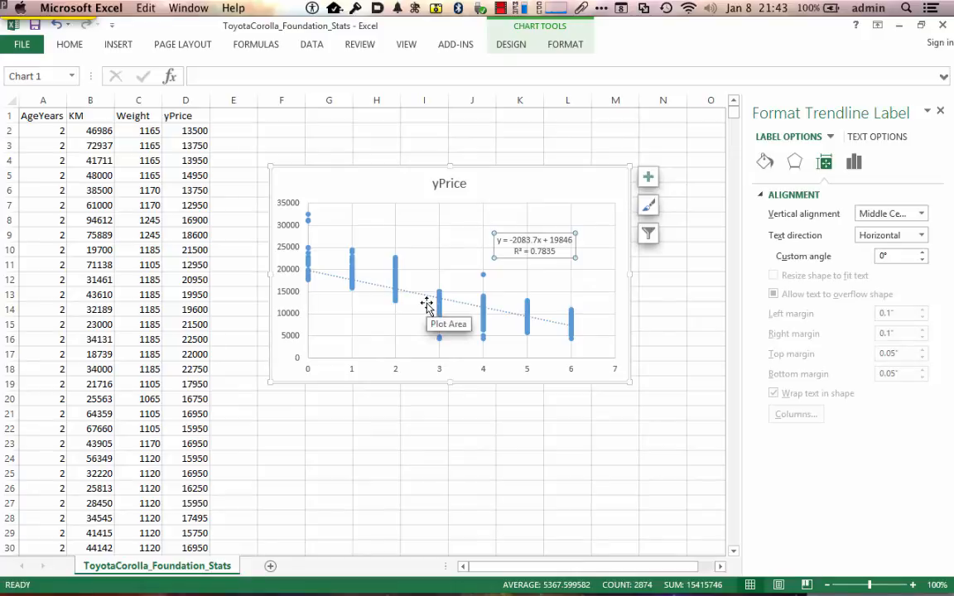
{"action": "mouse_move", "coordinate": [472, 281]}
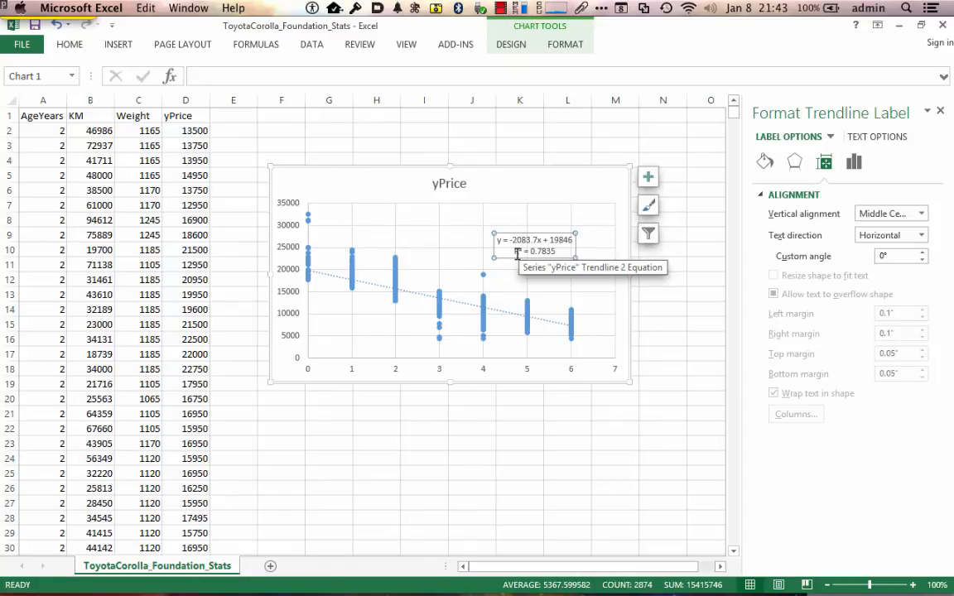
{"action": "mouse_move", "coordinate": [477, 255]}
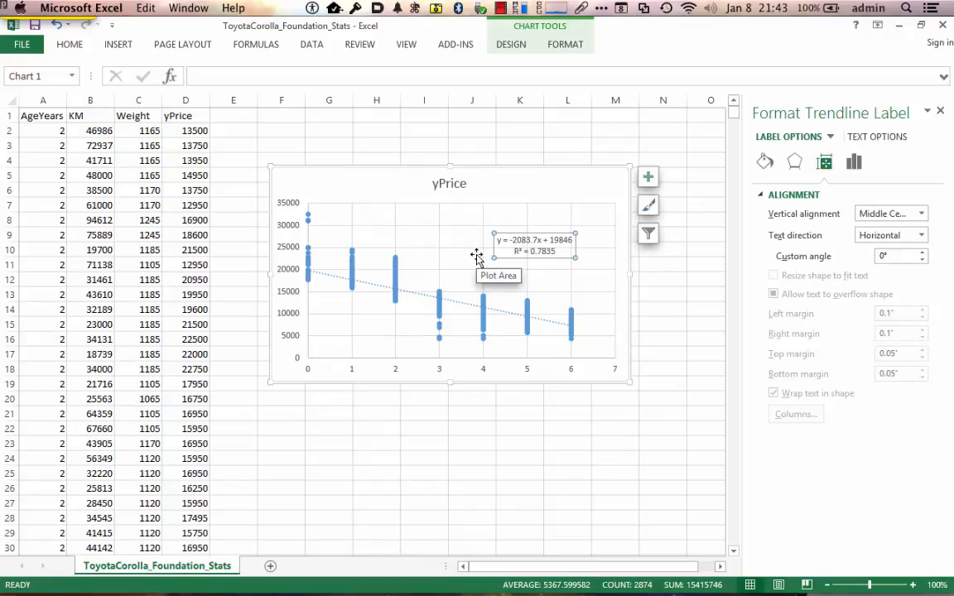
{"action": "mouse_move", "coordinate": [545, 267]}
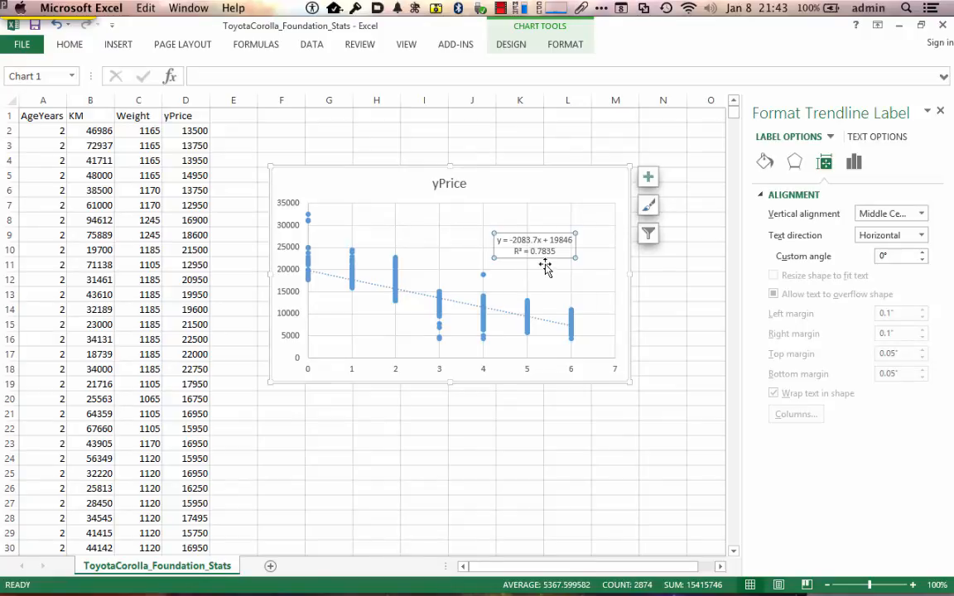
{"action": "mouse_move", "coordinate": [545, 271]}
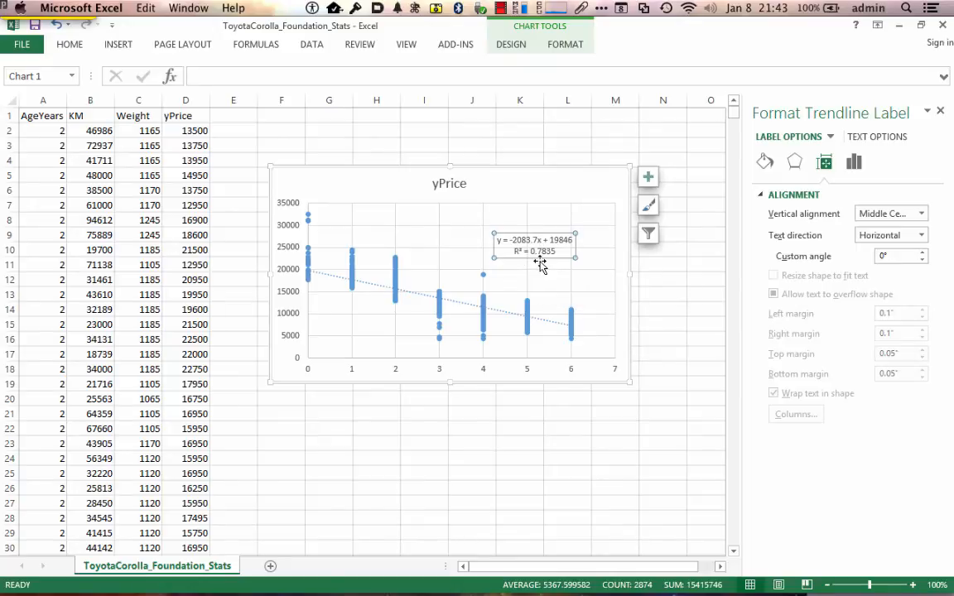
{"action": "mouse_move", "coordinate": [540, 273]}
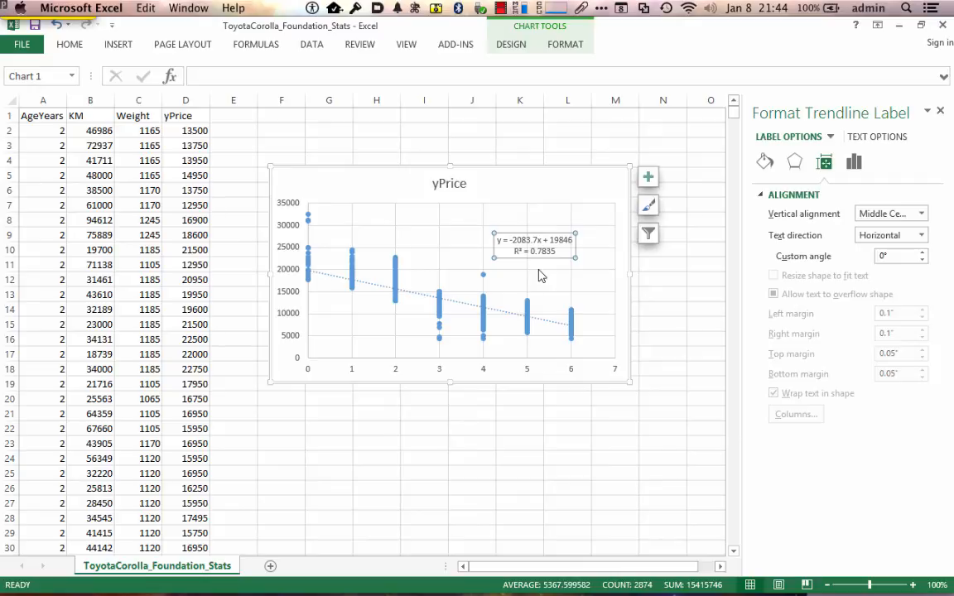
{"action": "mouse_move", "coordinate": [545, 275]}
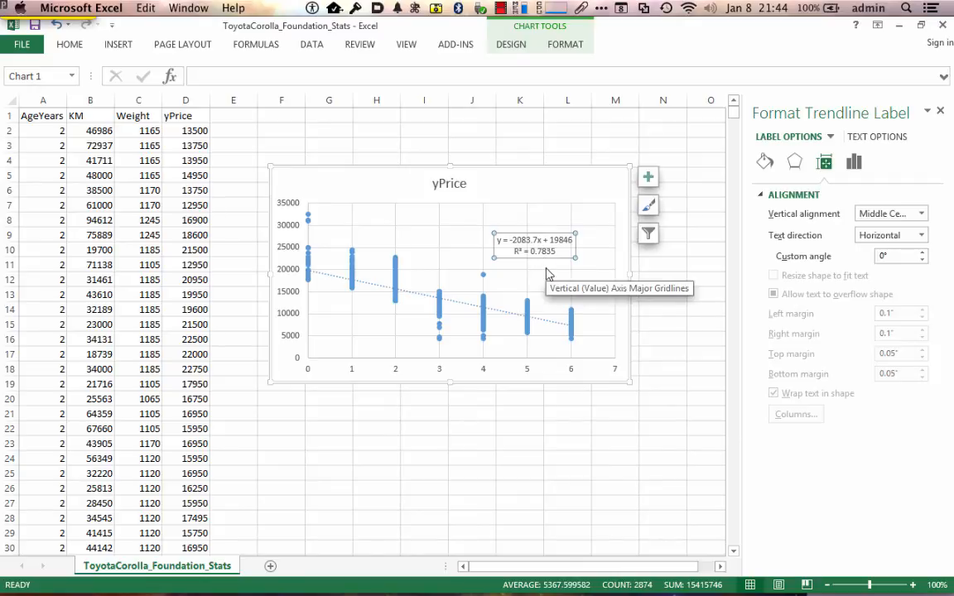